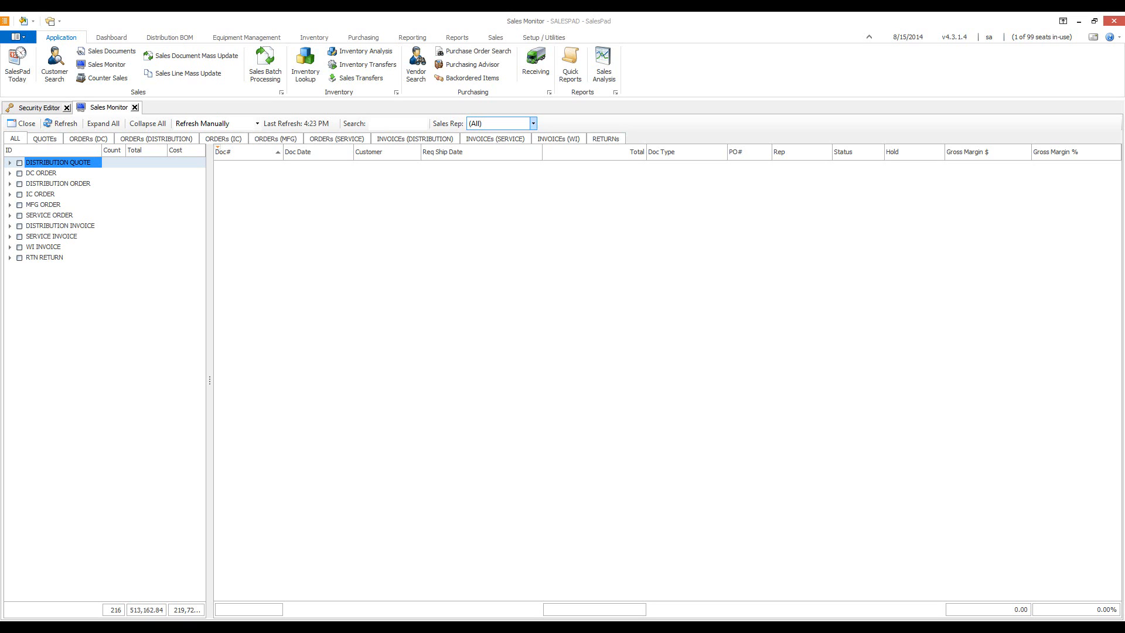
{"action": "mouse_move", "coordinate": [281, 549]}
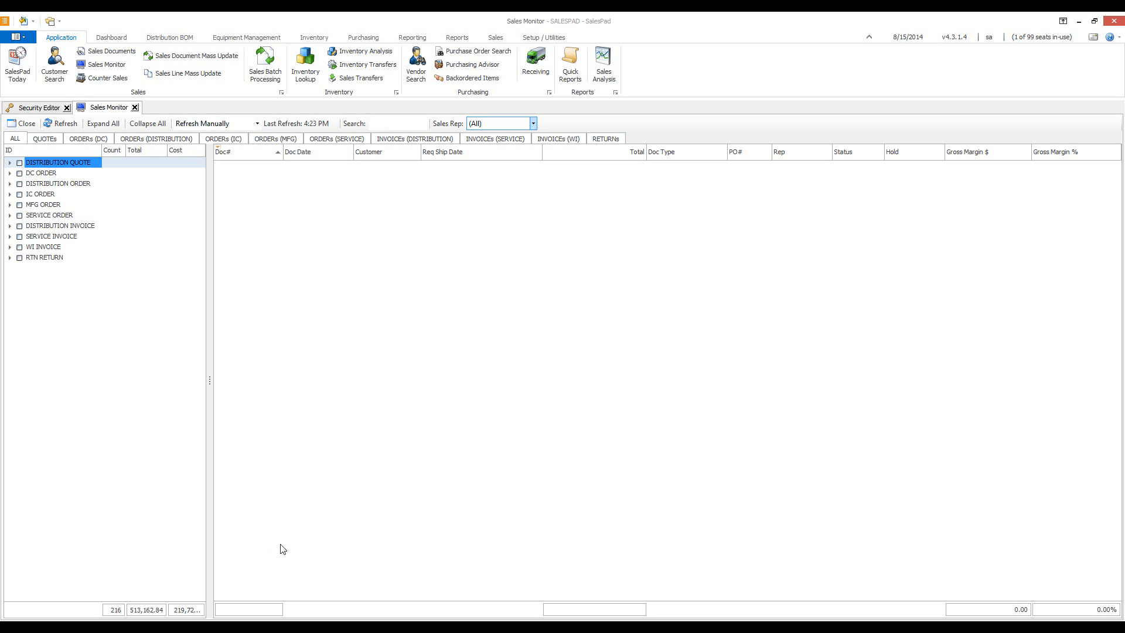
{"action": "mouse_move", "coordinate": [300, 332]}
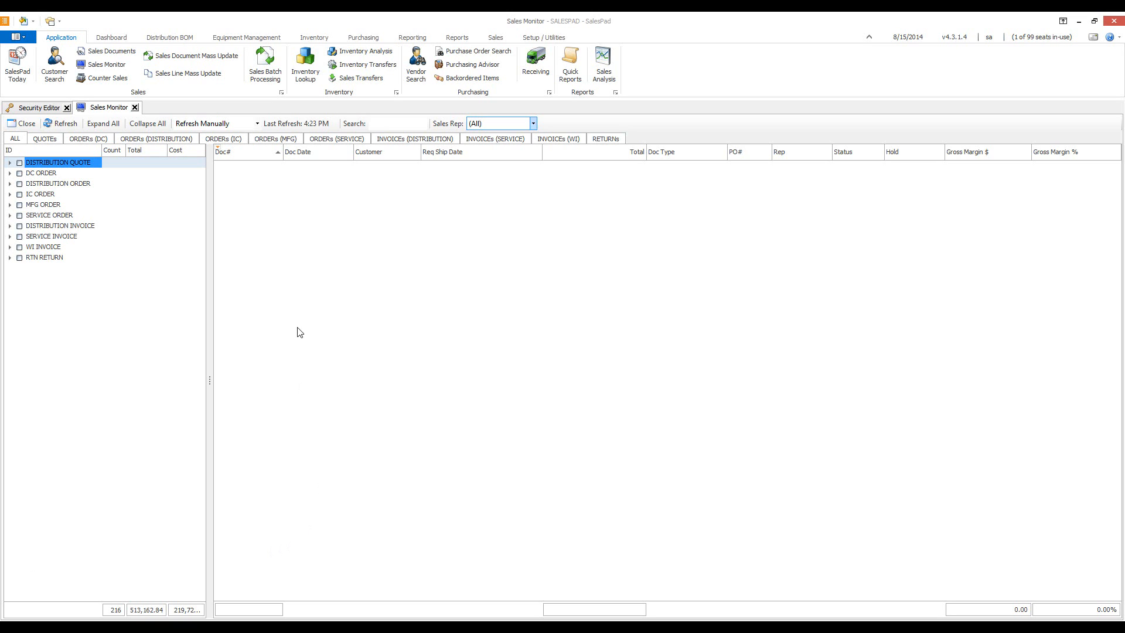
{"action": "mouse_move", "coordinate": [239, 291]}
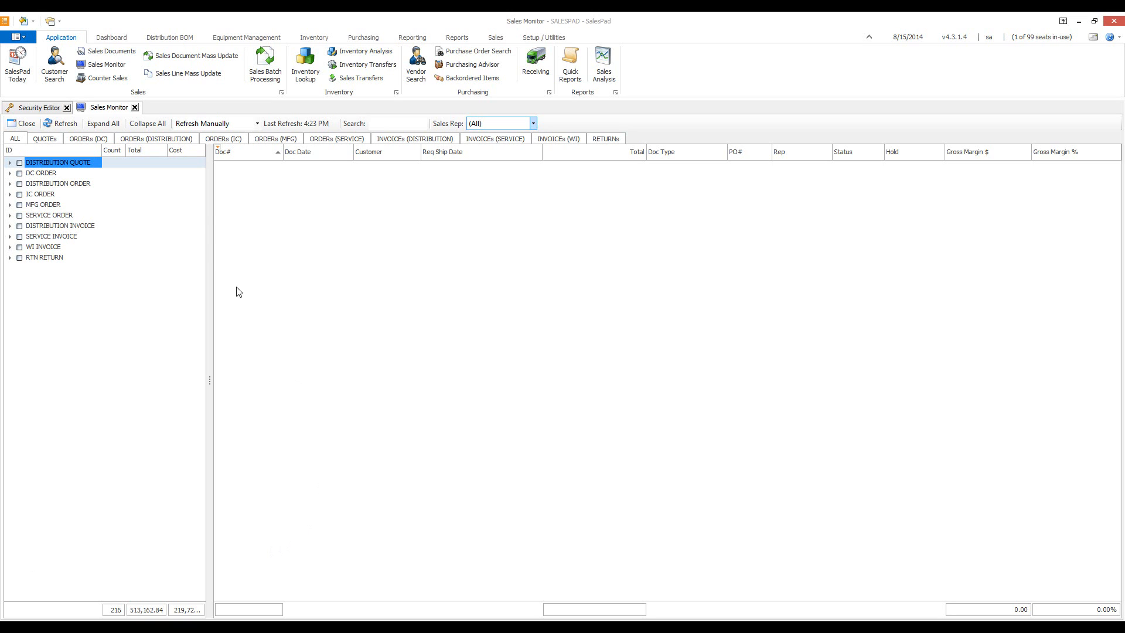
{"action": "mouse_move", "coordinate": [157, 208]}
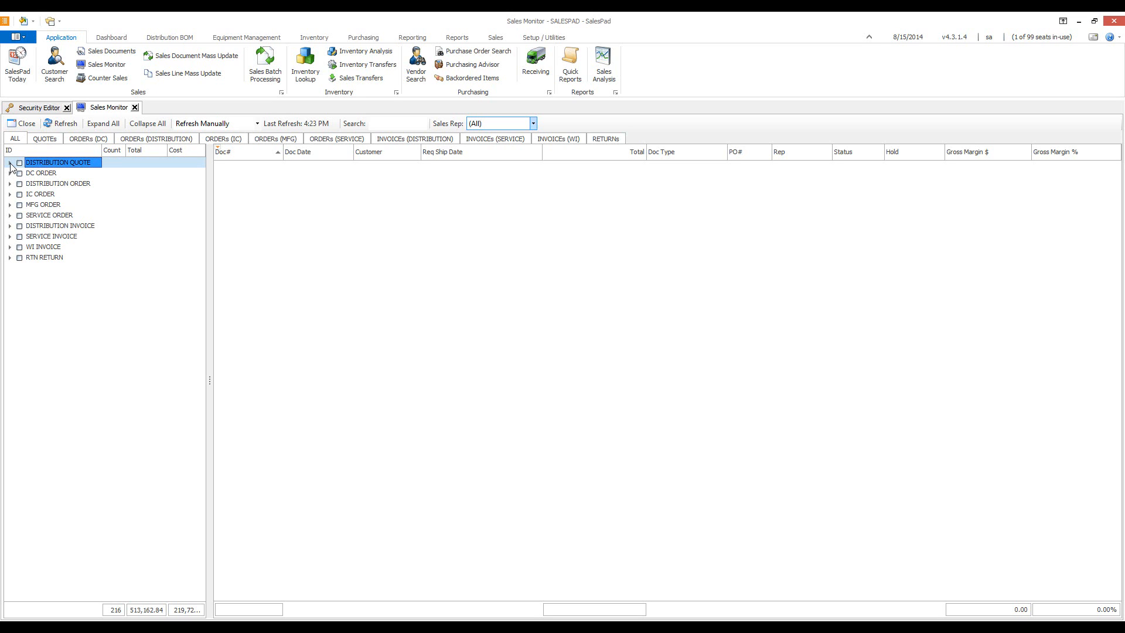
Step: Expand the Distribution Quote and Distribution Order groups to show their status counts, totals and costs
{"action": "left_click", "coordinate": [10, 162]}
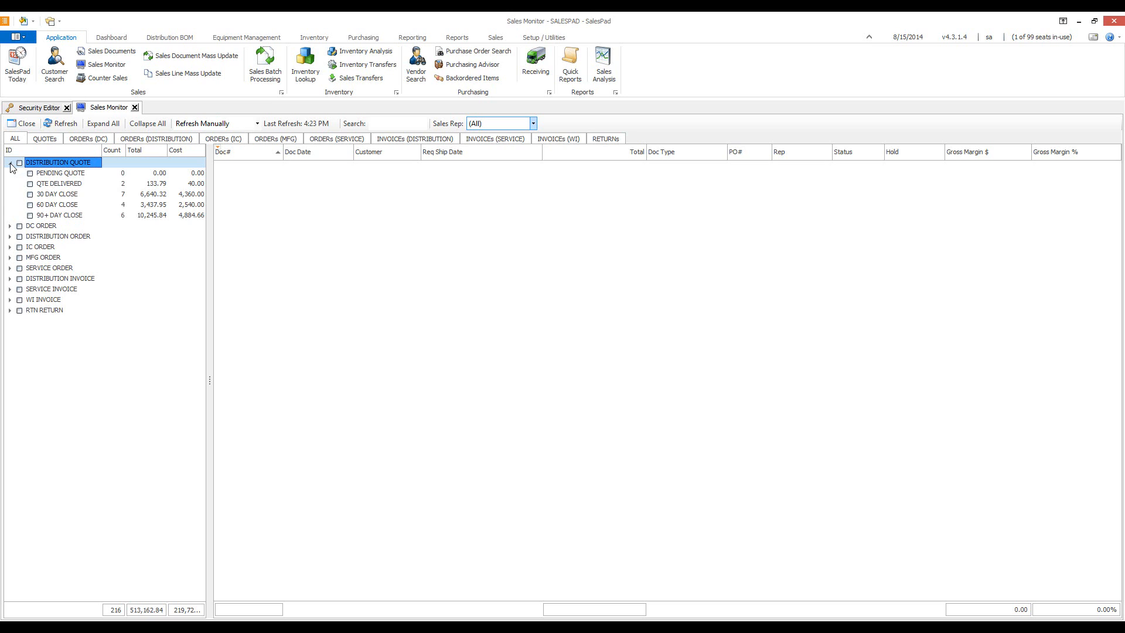
{"action": "mouse_move", "coordinate": [105, 185]}
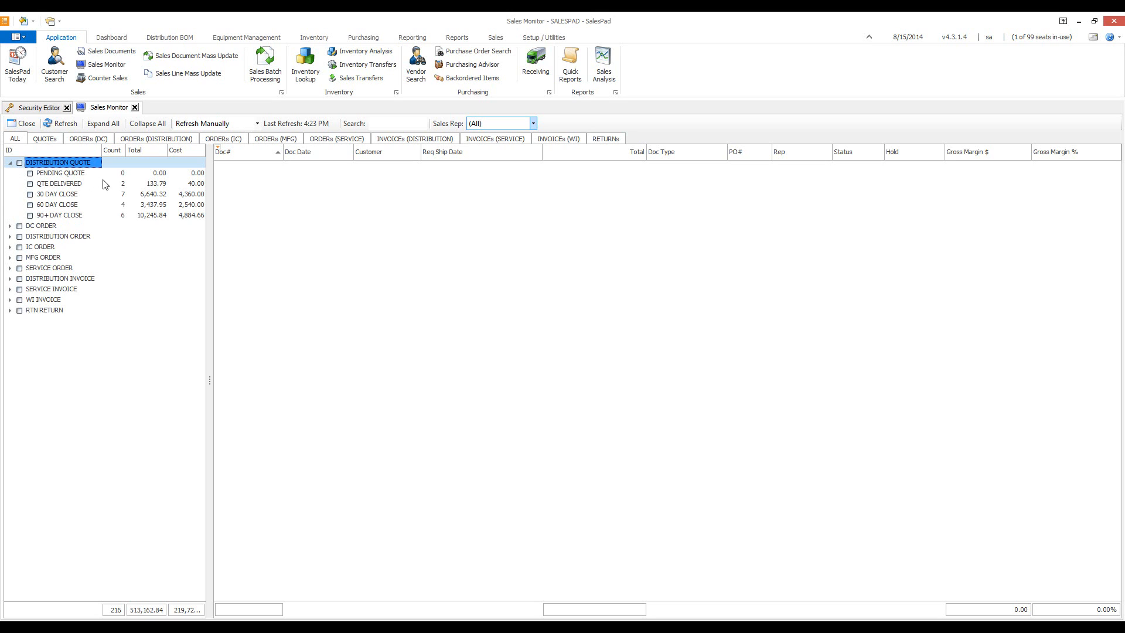
{"action": "mouse_move", "coordinate": [148, 202]}
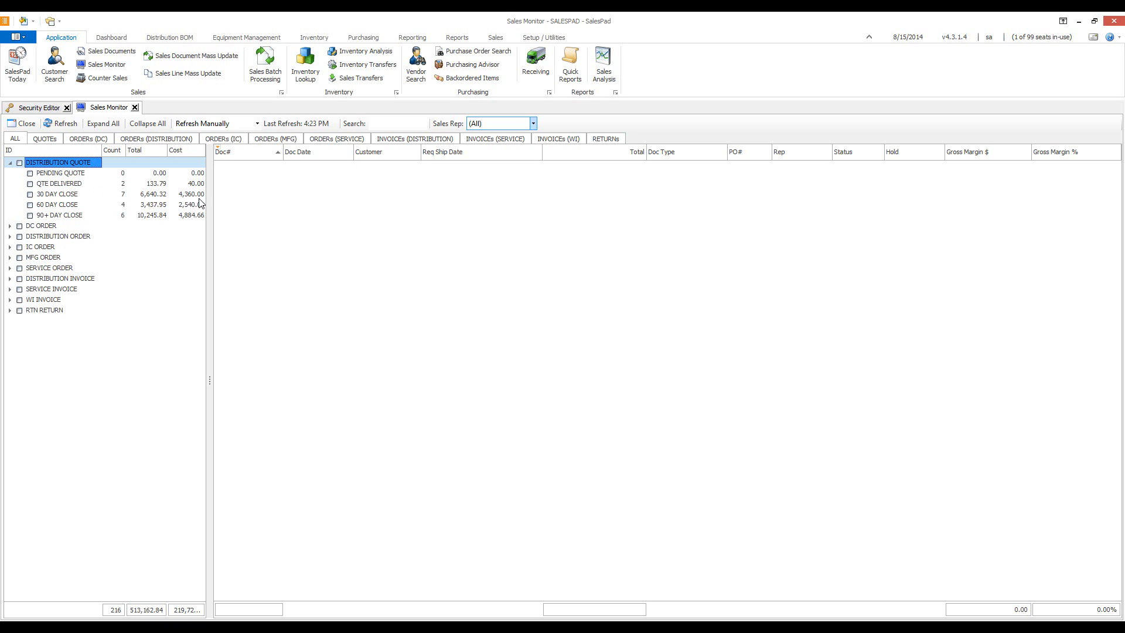
{"action": "left_click", "coordinate": [10, 225]}
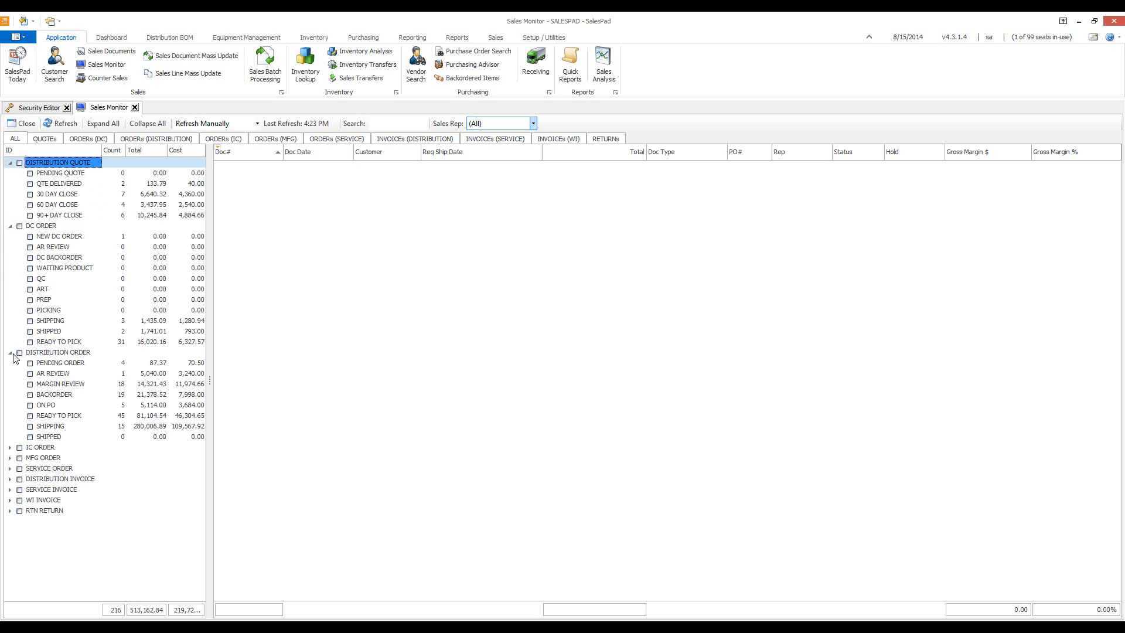
{"action": "mouse_move", "coordinate": [89, 350]}
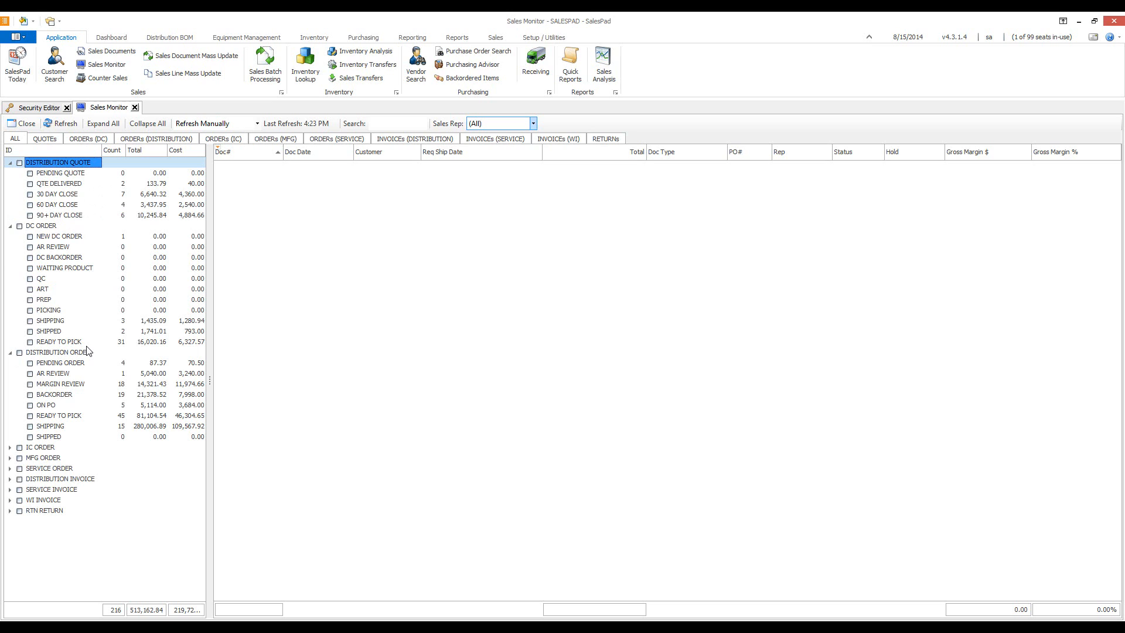
{"action": "mouse_move", "coordinate": [60, 224]}
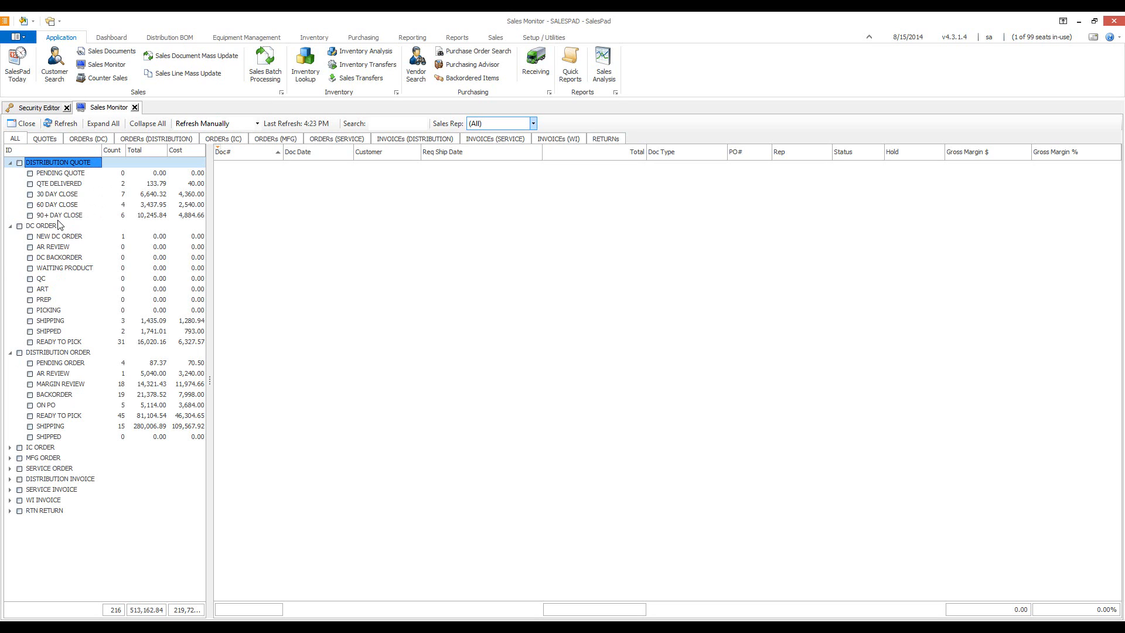
{"action": "mouse_move", "coordinate": [160, 145]}
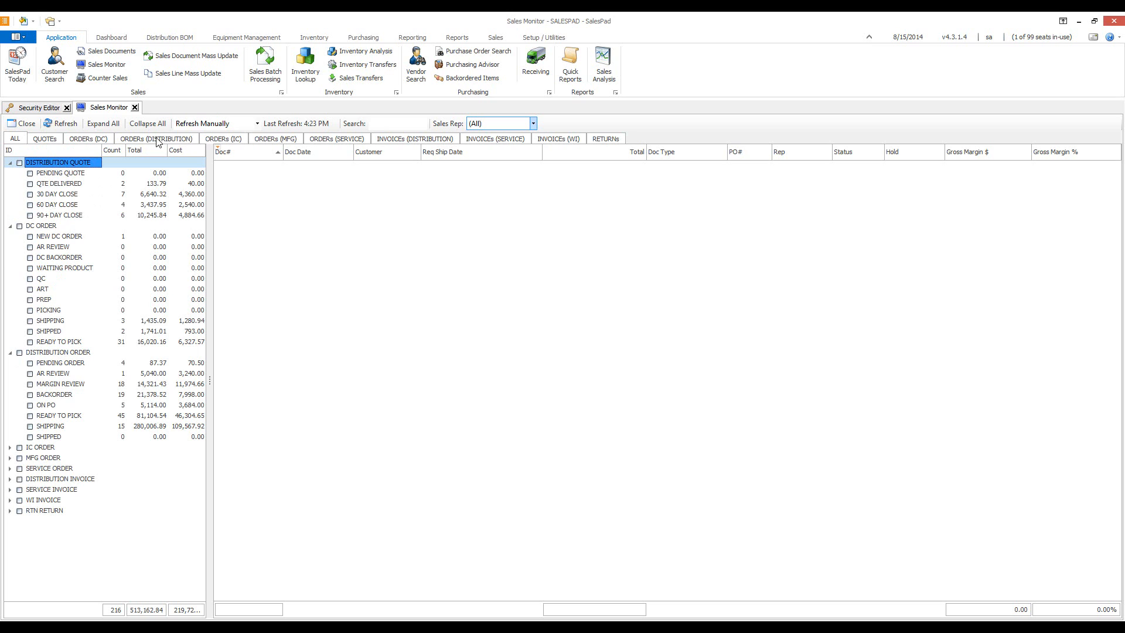
Step: Filter to distribution orders, list Pending Order and AR Review batches, and select Margin Review
{"action": "left_click", "coordinate": [156, 138]}
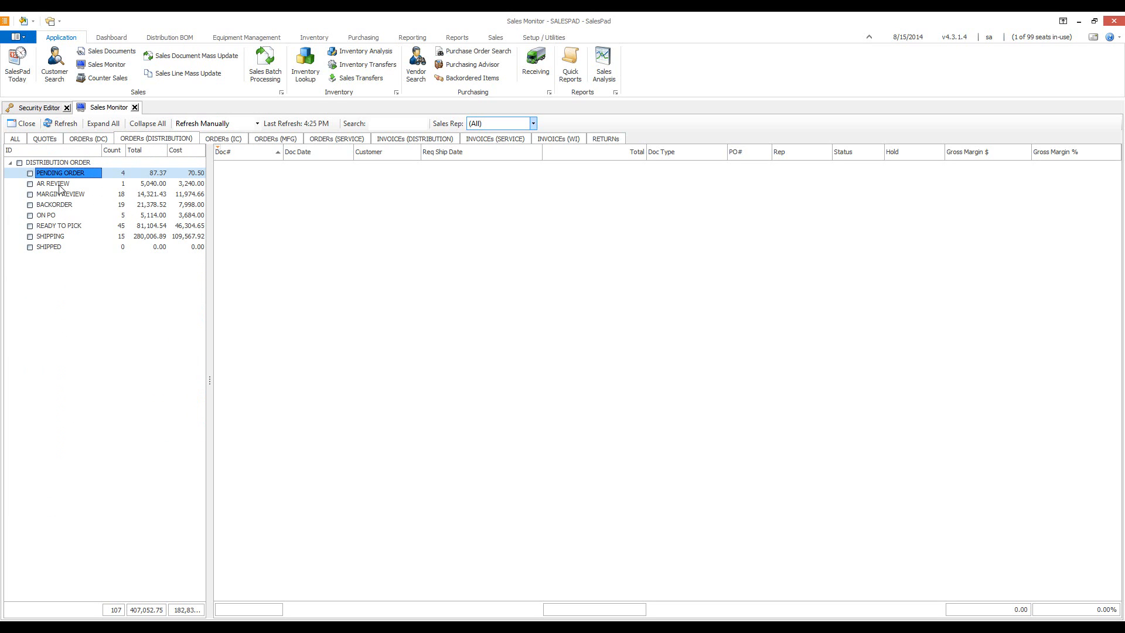
{"action": "mouse_move", "coordinate": [58, 191]}
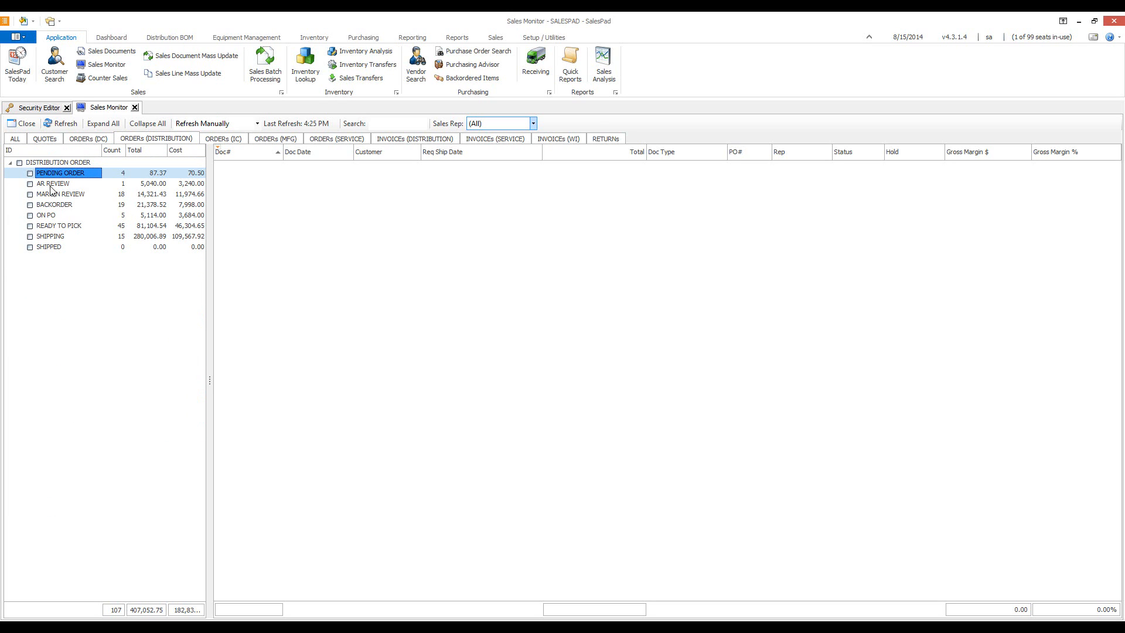
{"action": "left_click", "coordinate": [30, 173]}
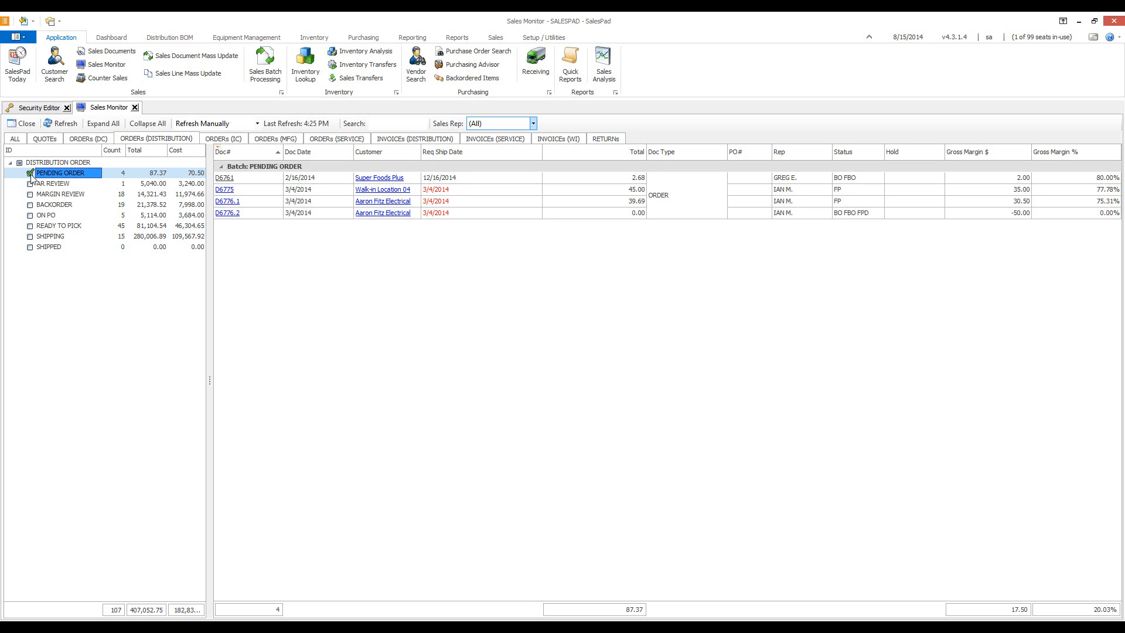
{"action": "mouse_move", "coordinate": [32, 185]}
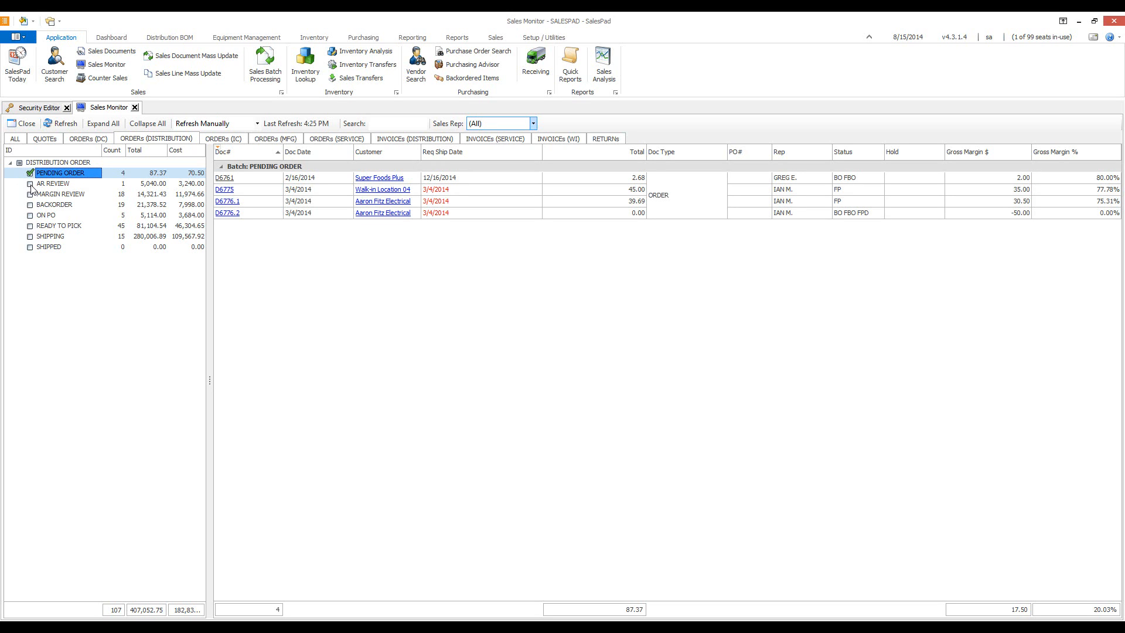
{"action": "left_click", "coordinate": [54, 183]}
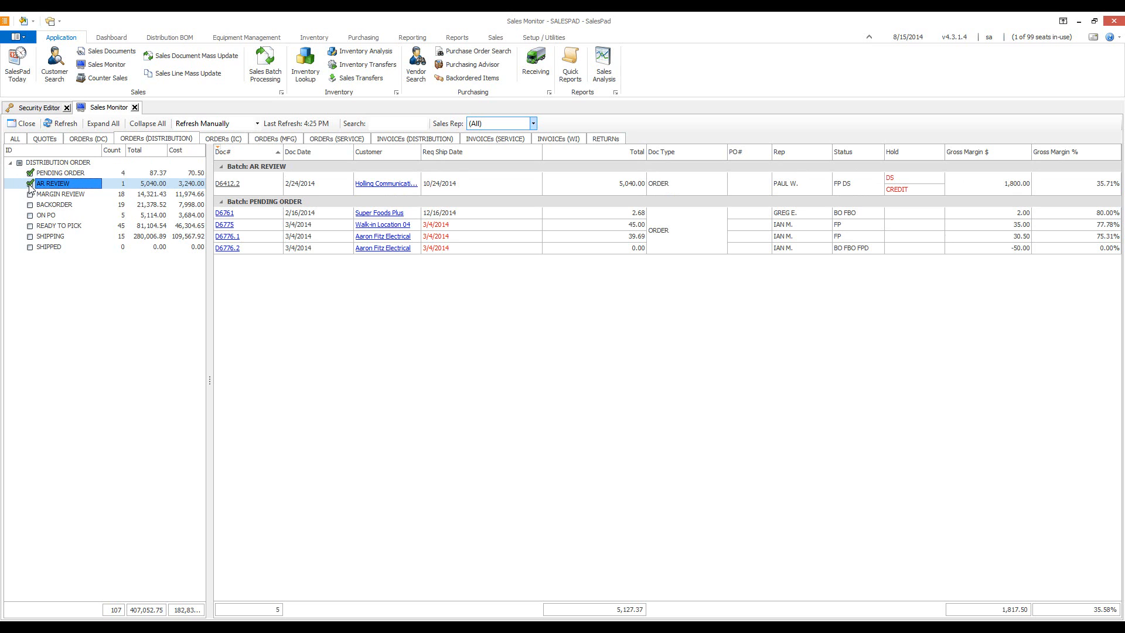
{"action": "left_click", "coordinate": [61, 194]}
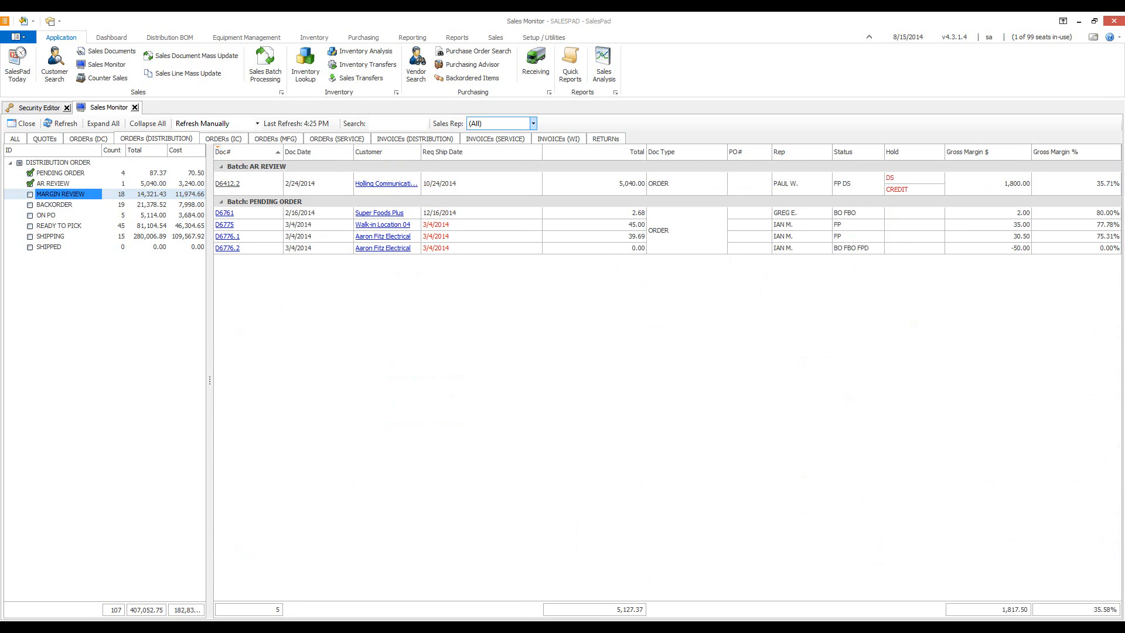
{"action": "mouse_move", "coordinate": [228, 345]}
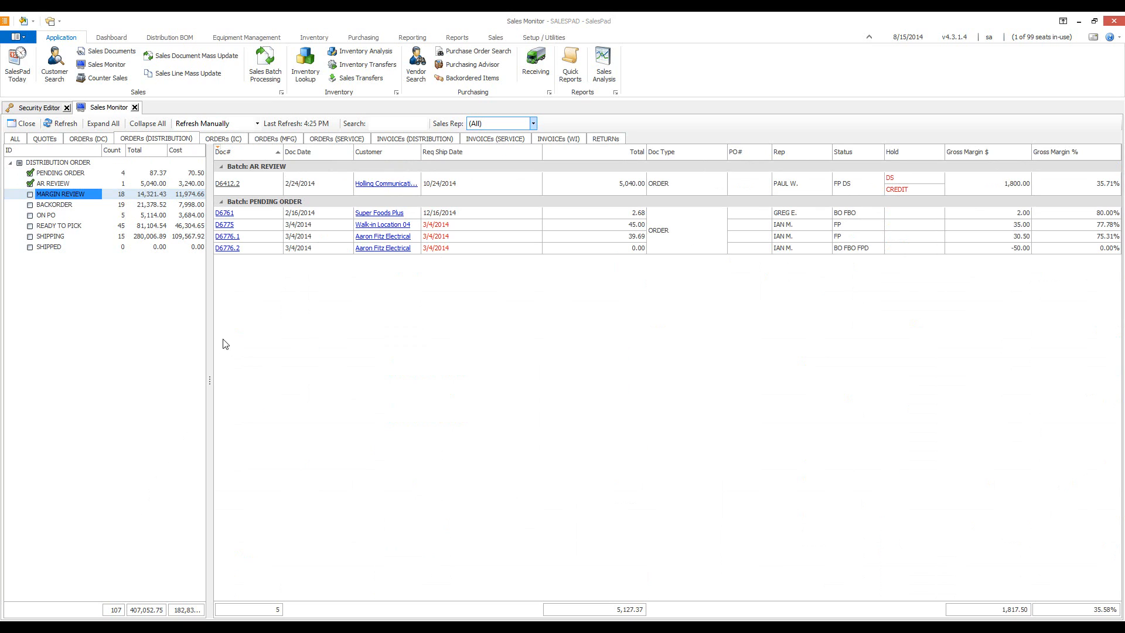
{"action": "mouse_move", "coordinate": [286, 344]}
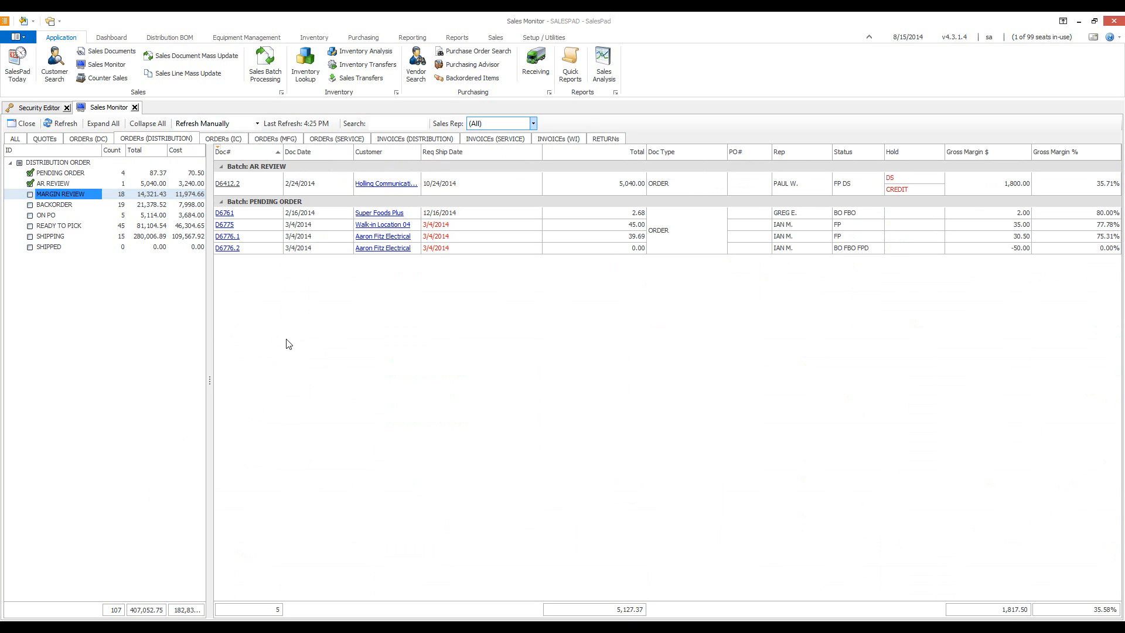
{"action": "mouse_move", "coordinate": [584, 335]}
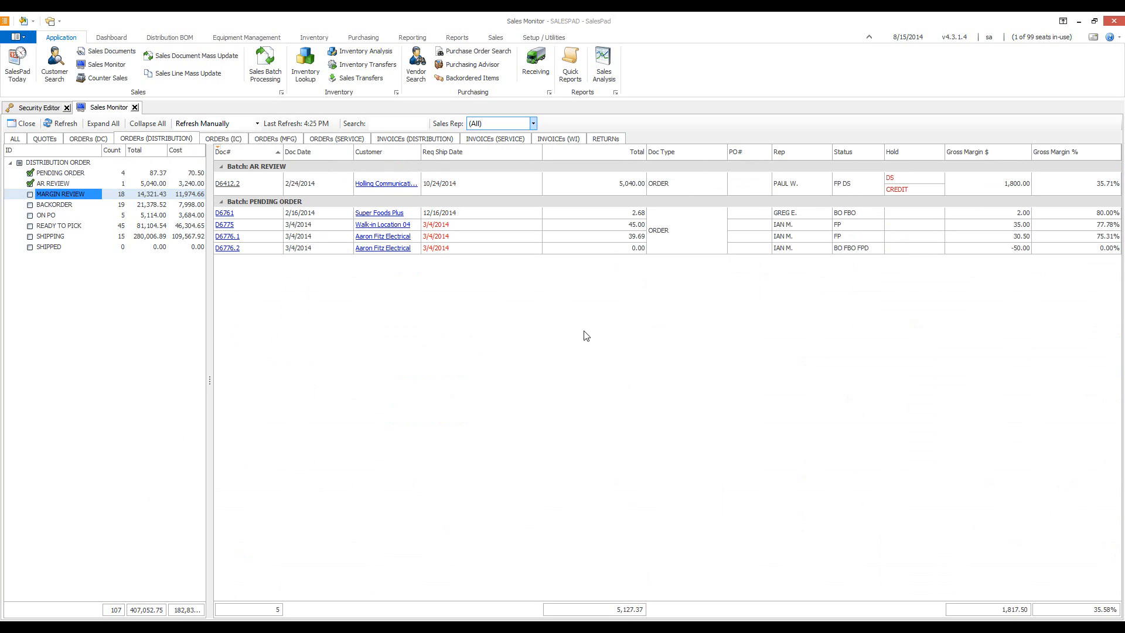
{"action": "mouse_move", "coordinate": [746, 258]}
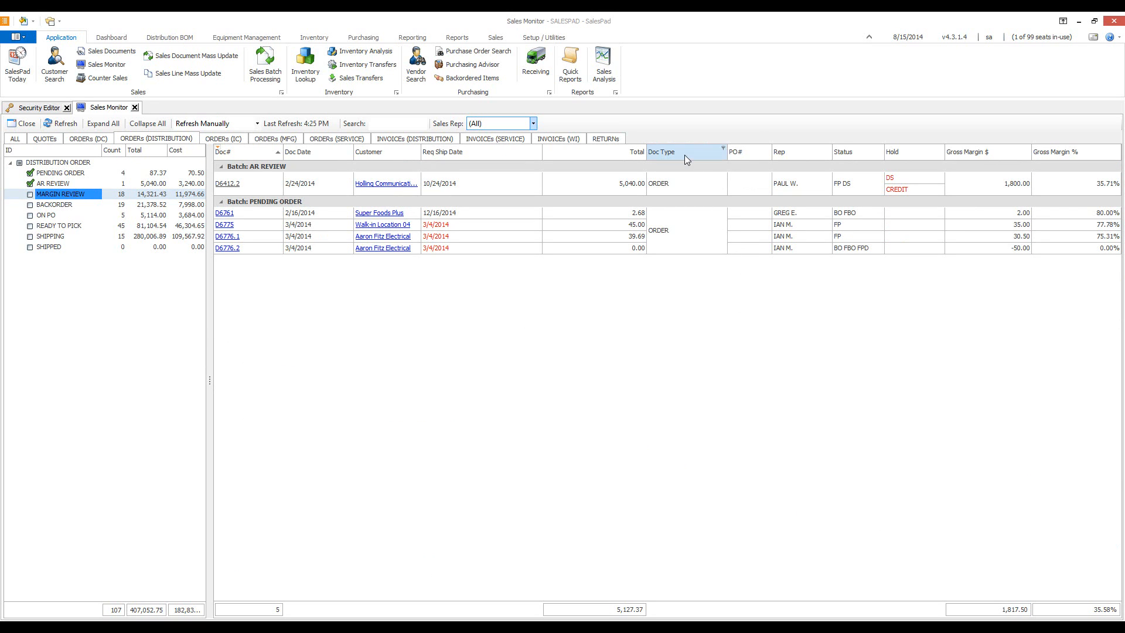
{"action": "right_click", "coordinate": [662, 151]}
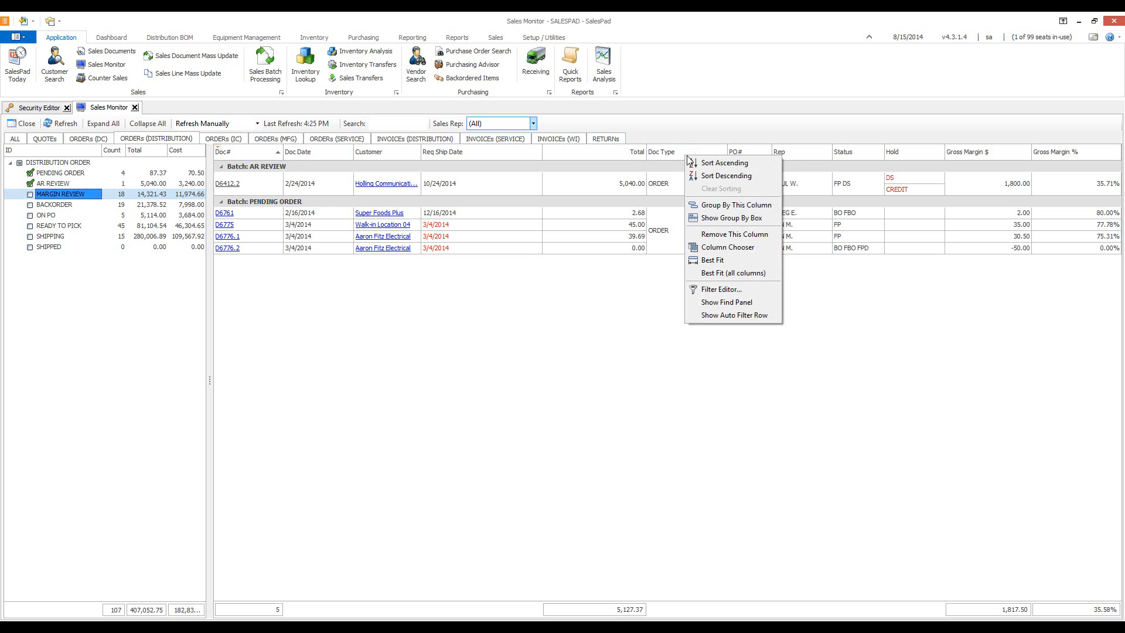
{"action": "left_click", "coordinate": [727, 246]}
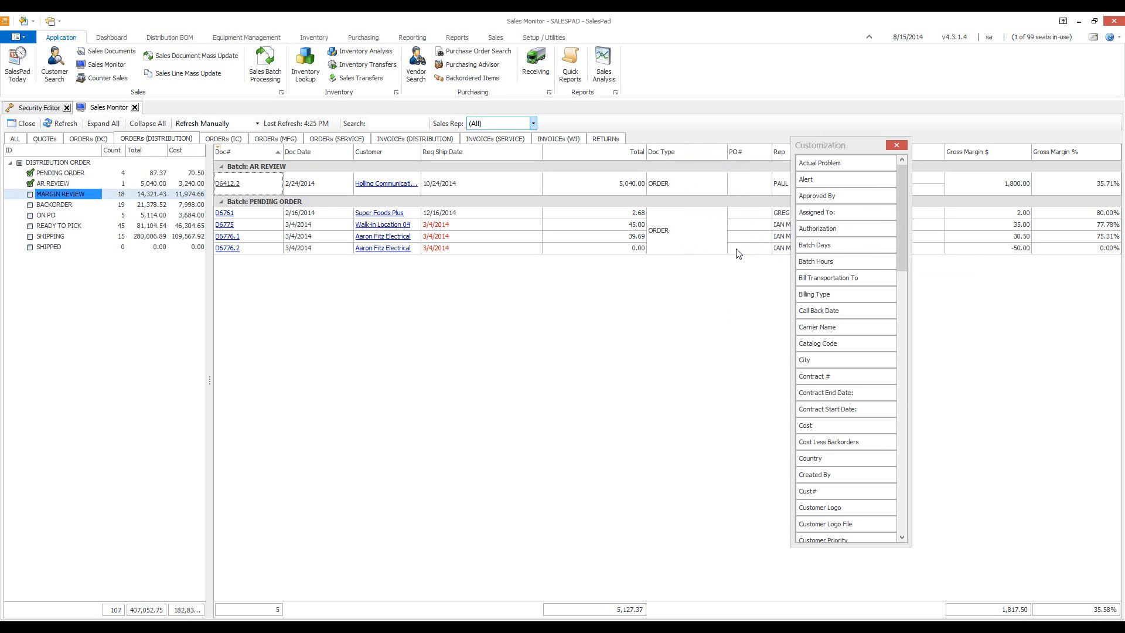
{"action": "scroll", "scroll_direction": "down", "scroll_amount": 3}
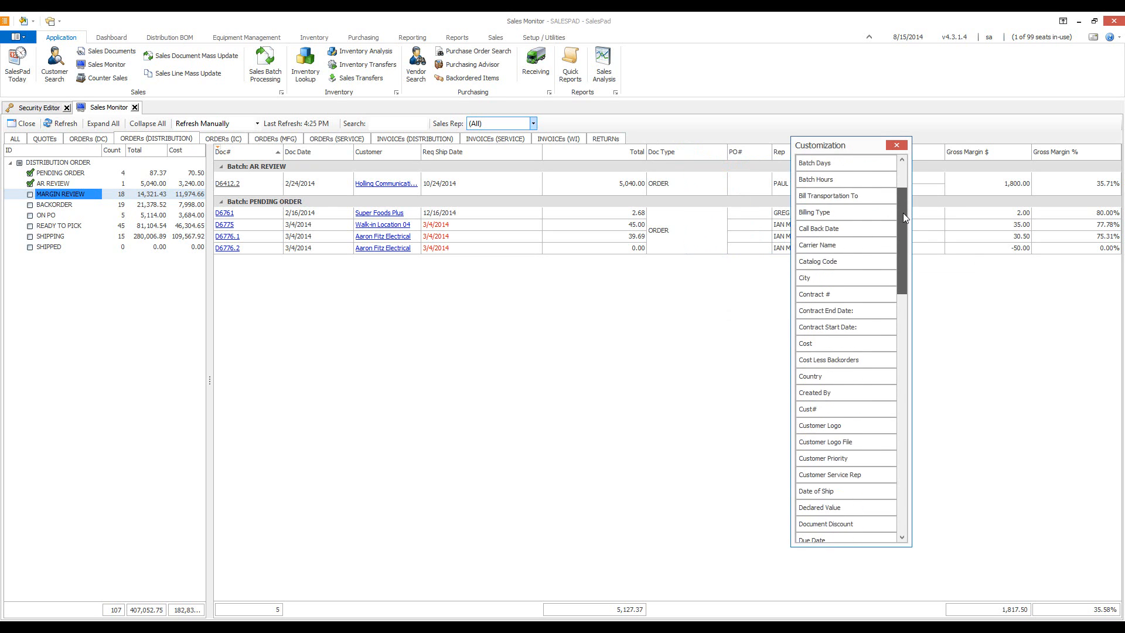
{"action": "scroll", "scroll_direction": "down", "scroll_amount": 3}
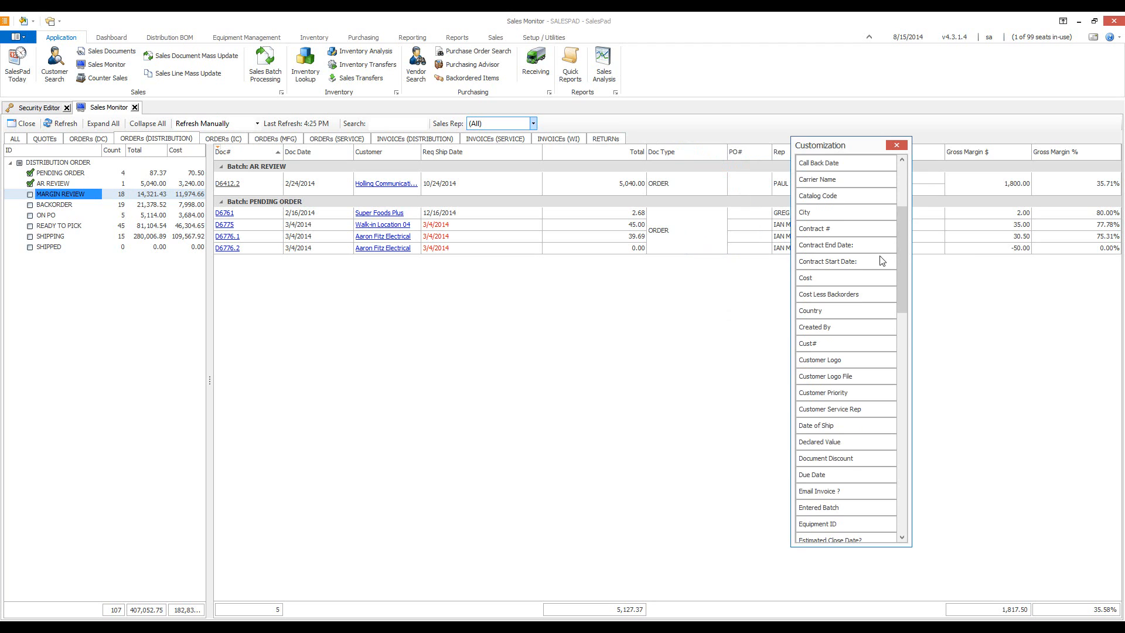
{"action": "mouse_move", "coordinate": [824, 281]}
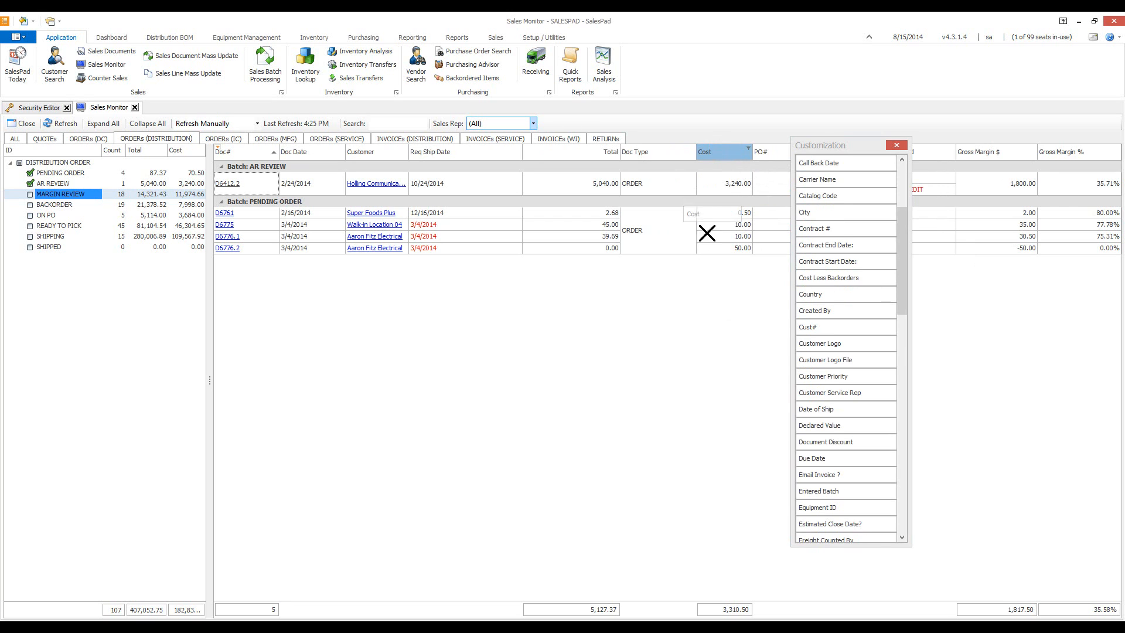
{"action": "left_click", "coordinate": [895, 145]}
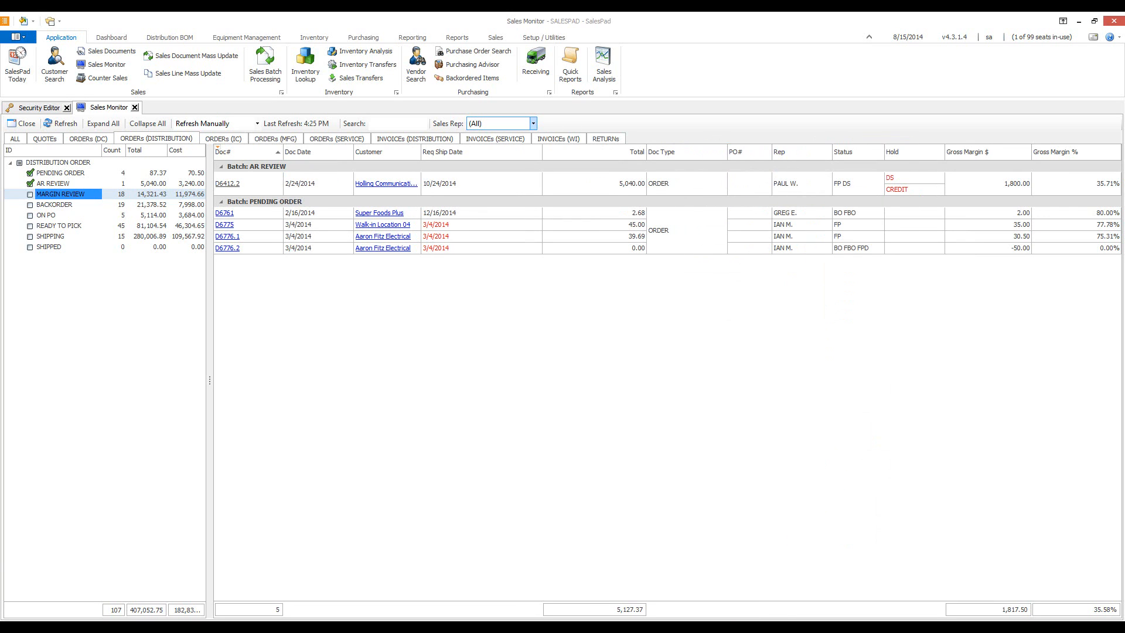
{"action": "mouse_move", "coordinate": [333, 474]}
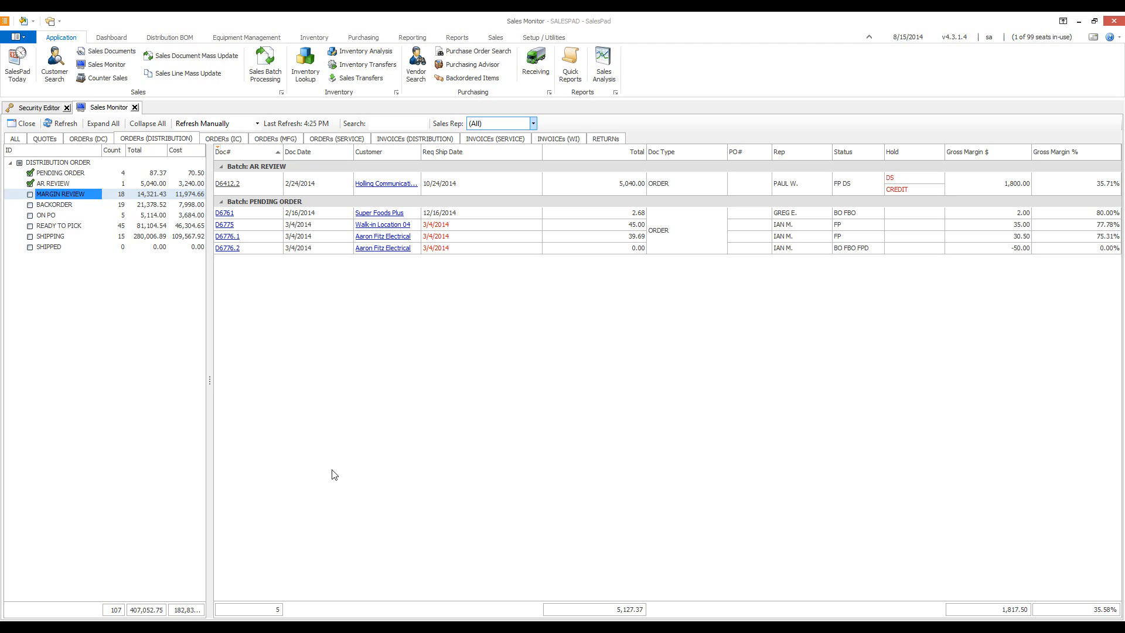
{"action": "mouse_move", "coordinate": [400, 415]}
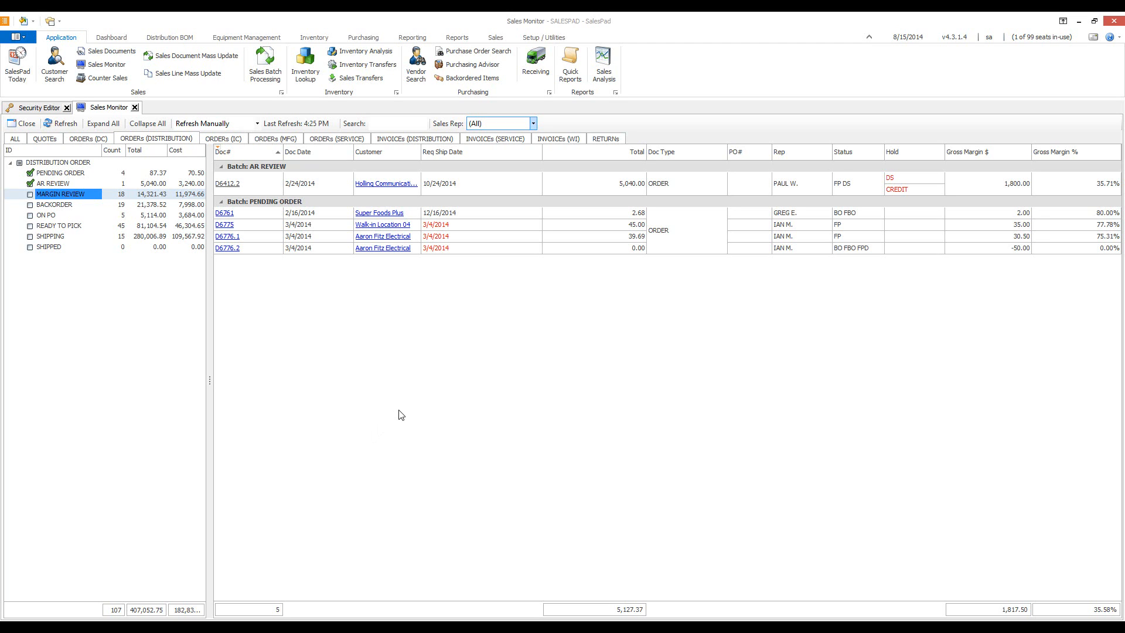
{"action": "mouse_move", "coordinate": [423, 405]}
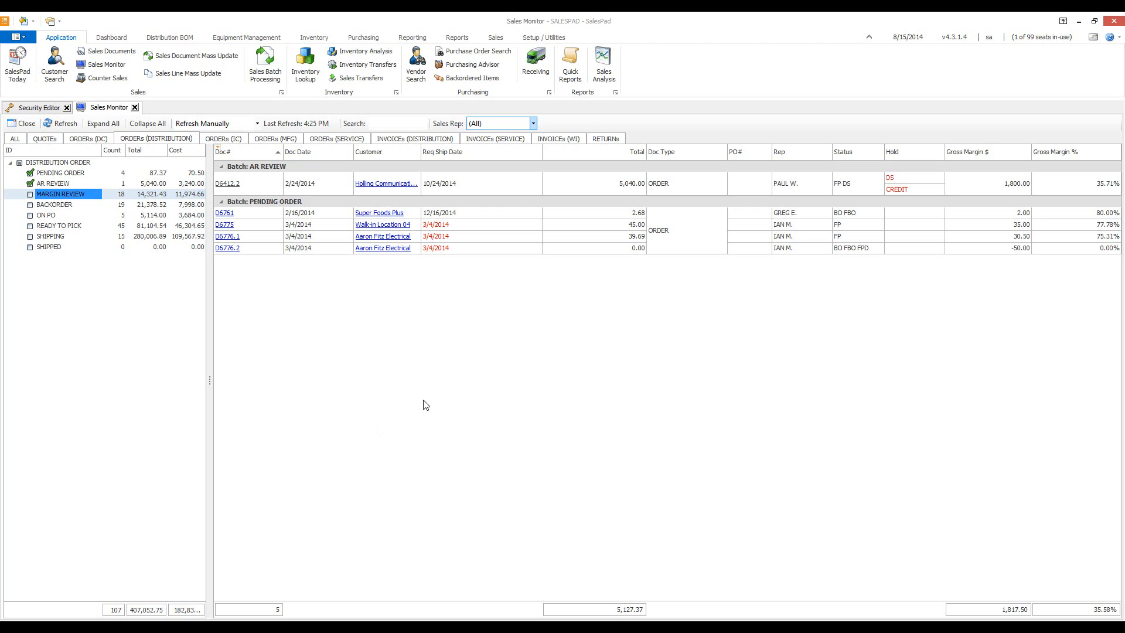
{"action": "mouse_move", "coordinate": [429, 408]}
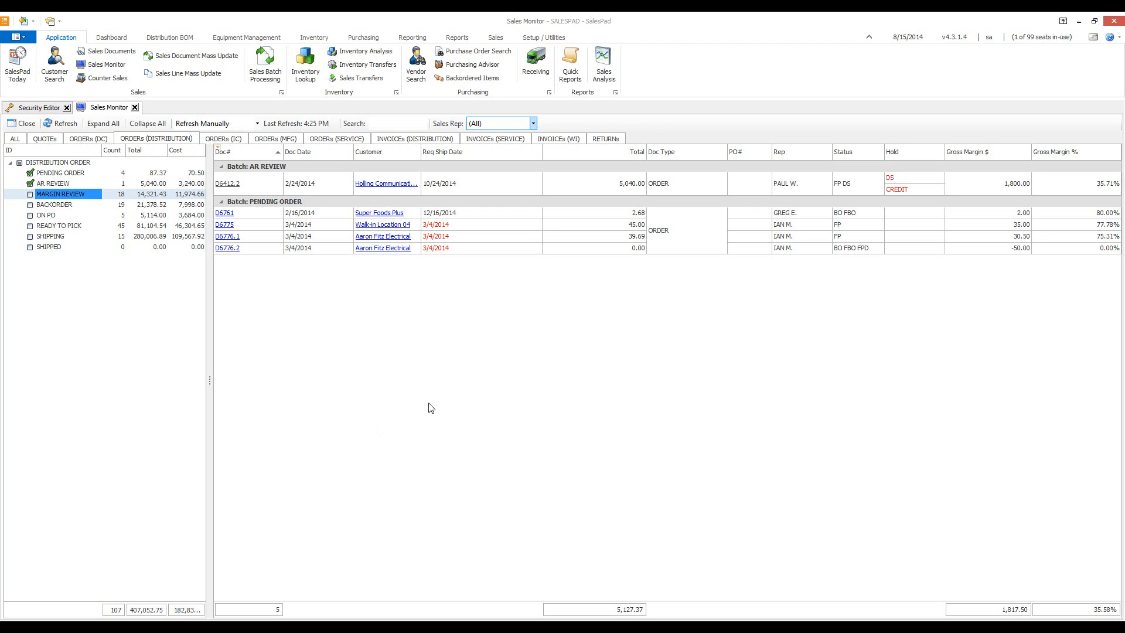
{"action": "mouse_move", "coordinate": [461, 406]}
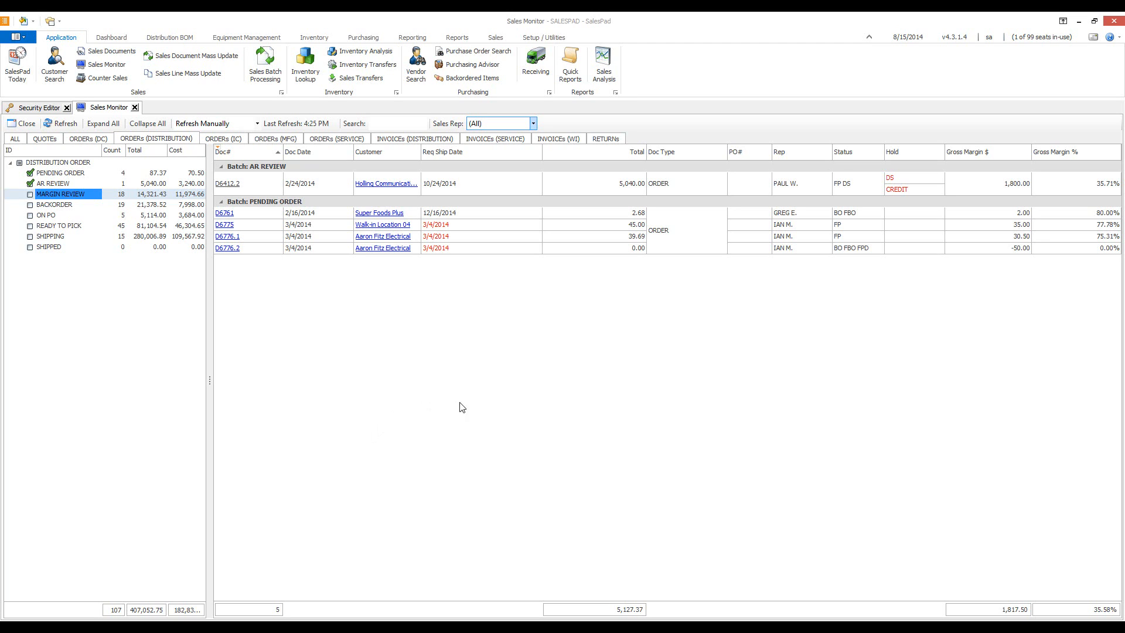
{"action": "mouse_move", "coordinate": [489, 403]}
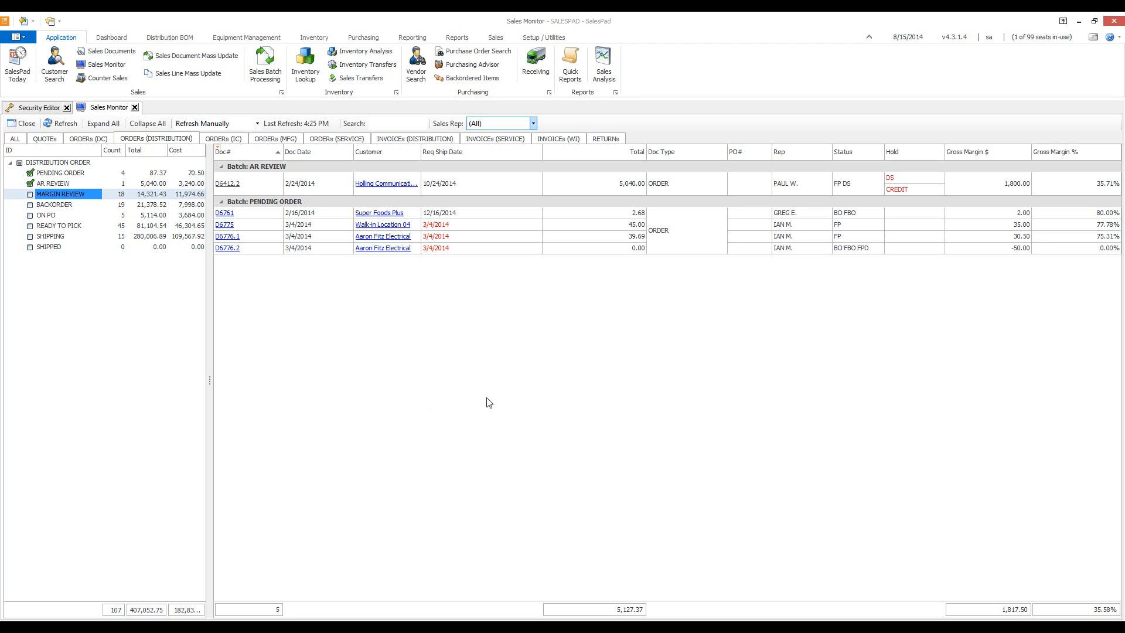
{"action": "mouse_move", "coordinate": [490, 378]}
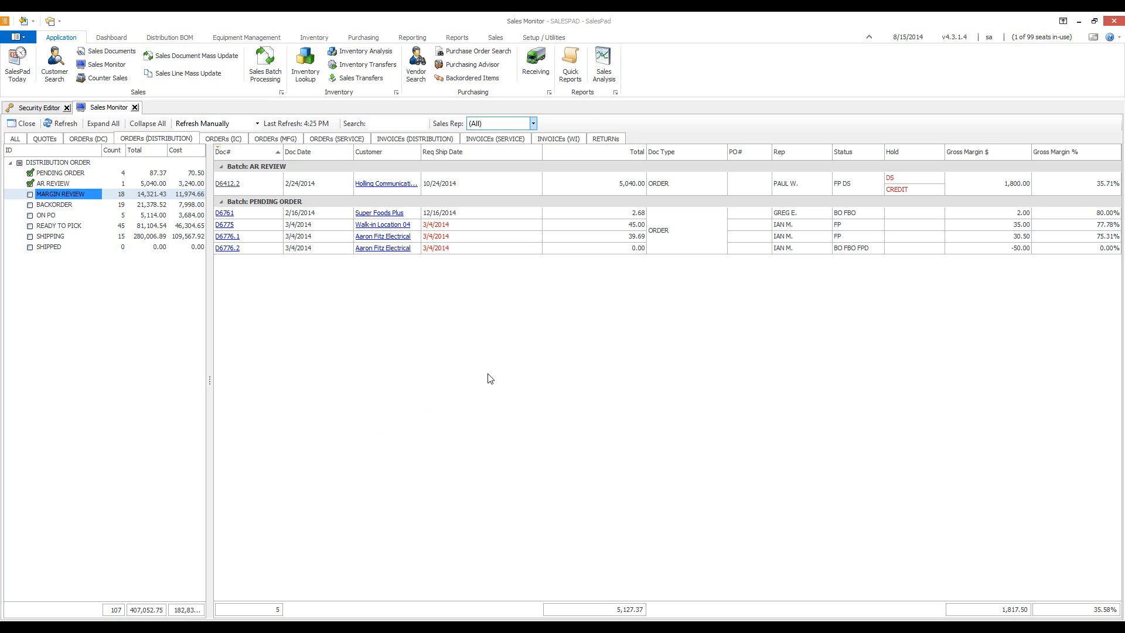
{"action": "mouse_move", "coordinate": [504, 366]}
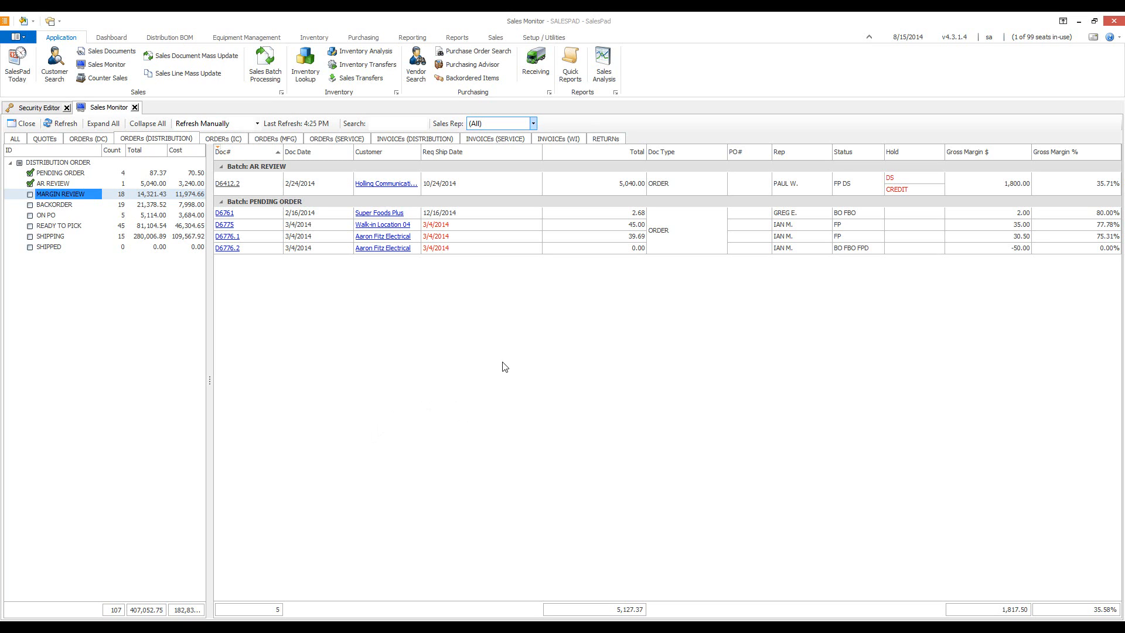
{"action": "mouse_move", "coordinate": [262, 259]}
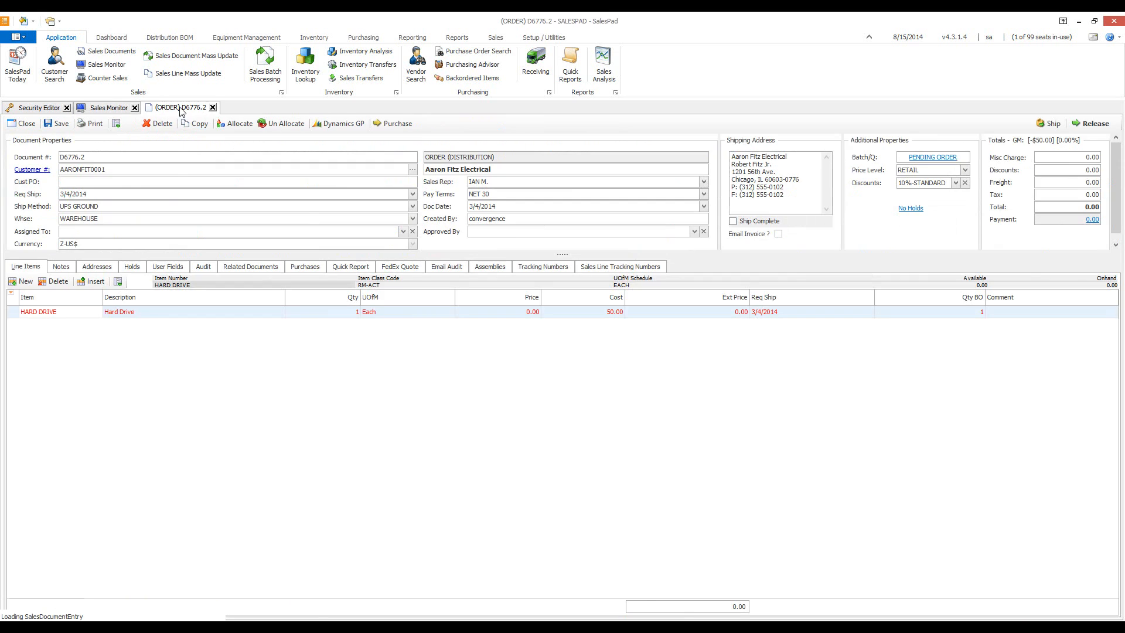
{"action": "left_click", "coordinate": [212, 107]}
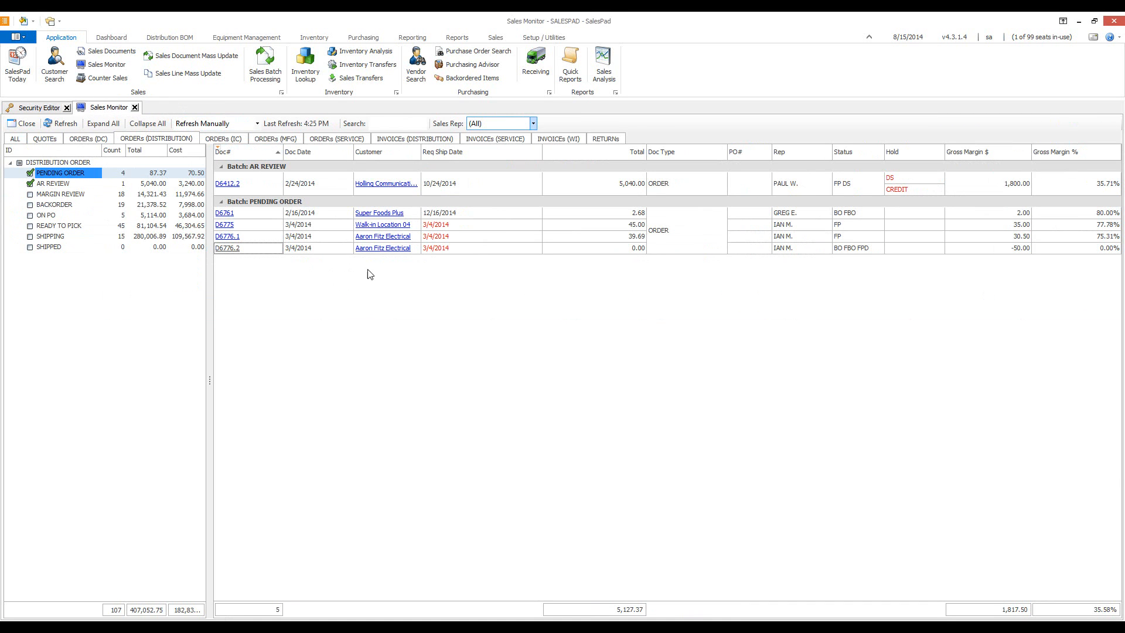
{"action": "left_click", "coordinate": [383, 236]}
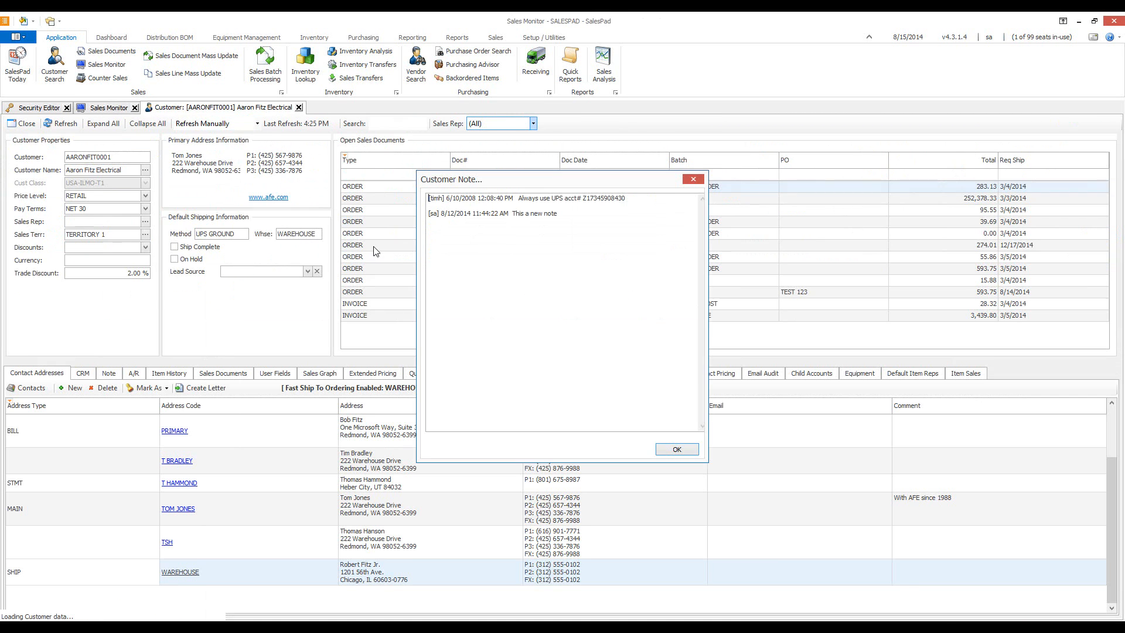
{"action": "left_click", "coordinate": [675, 448]}
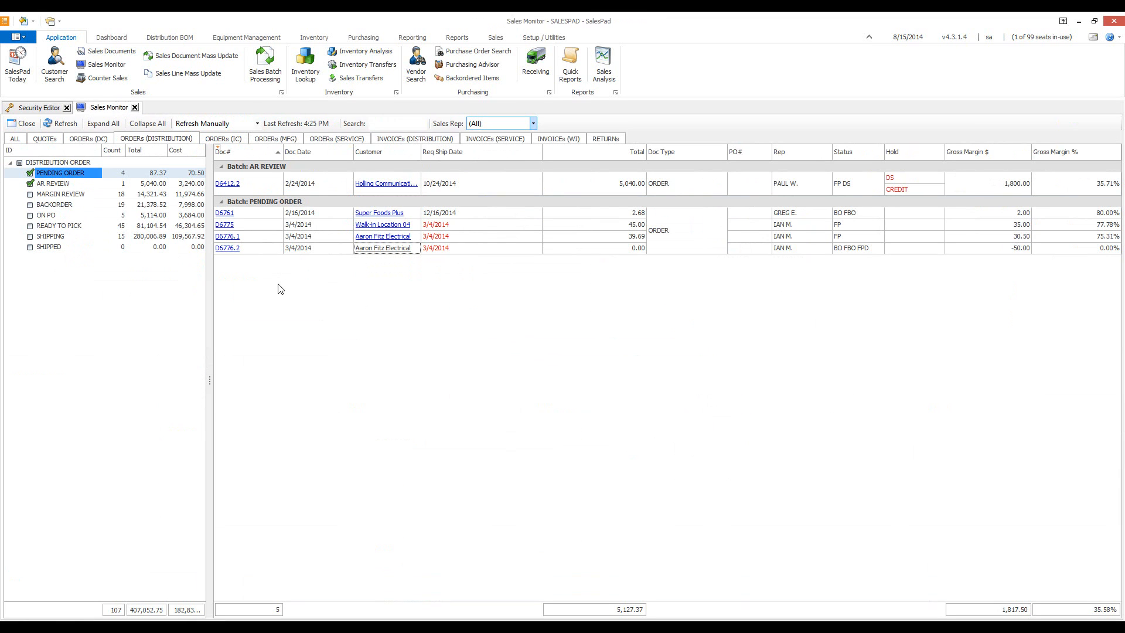
{"action": "mouse_move", "coordinate": [262, 241]}
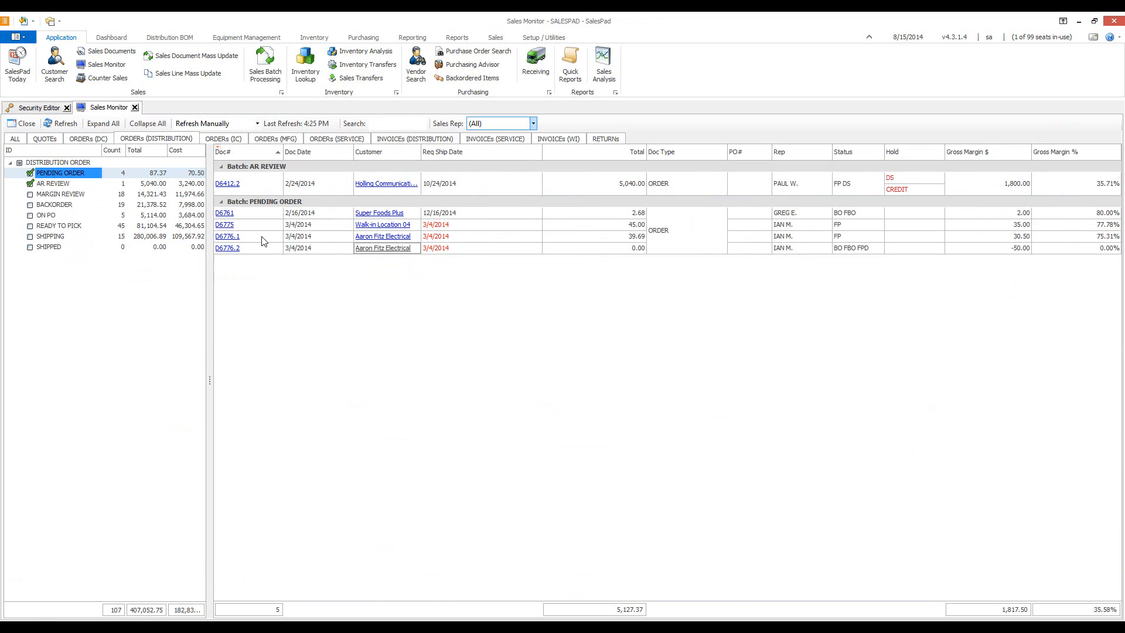
Step: Send order D6776.1 to another workflow batch via Send To Batch
{"action": "right_click", "coordinate": [227, 247]}
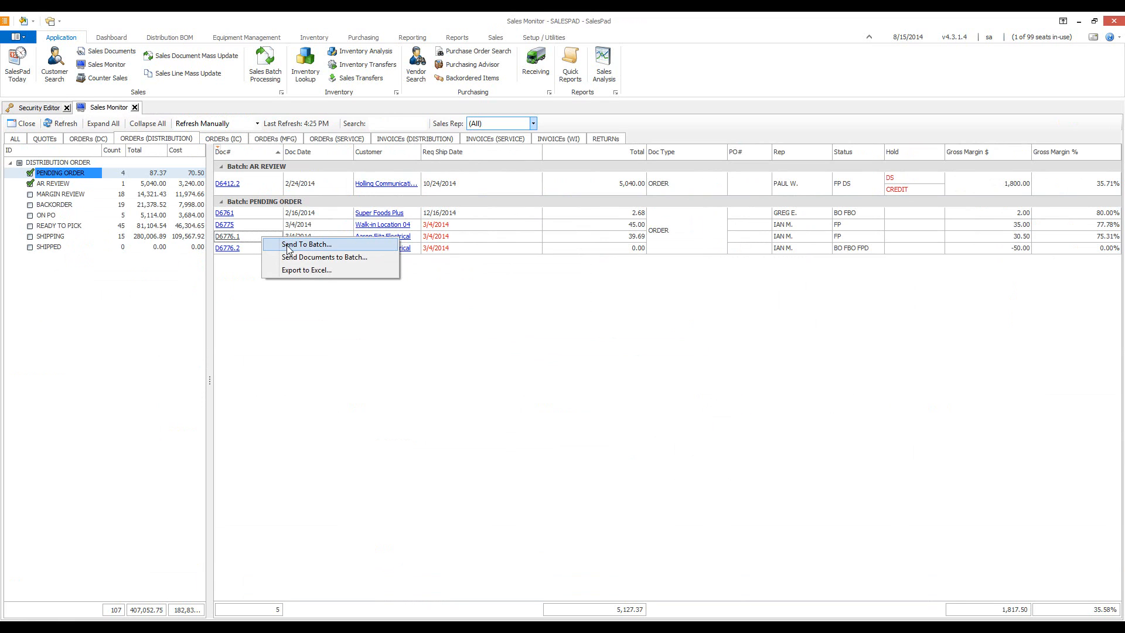
{"action": "left_click", "coordinate": [306, 244]}
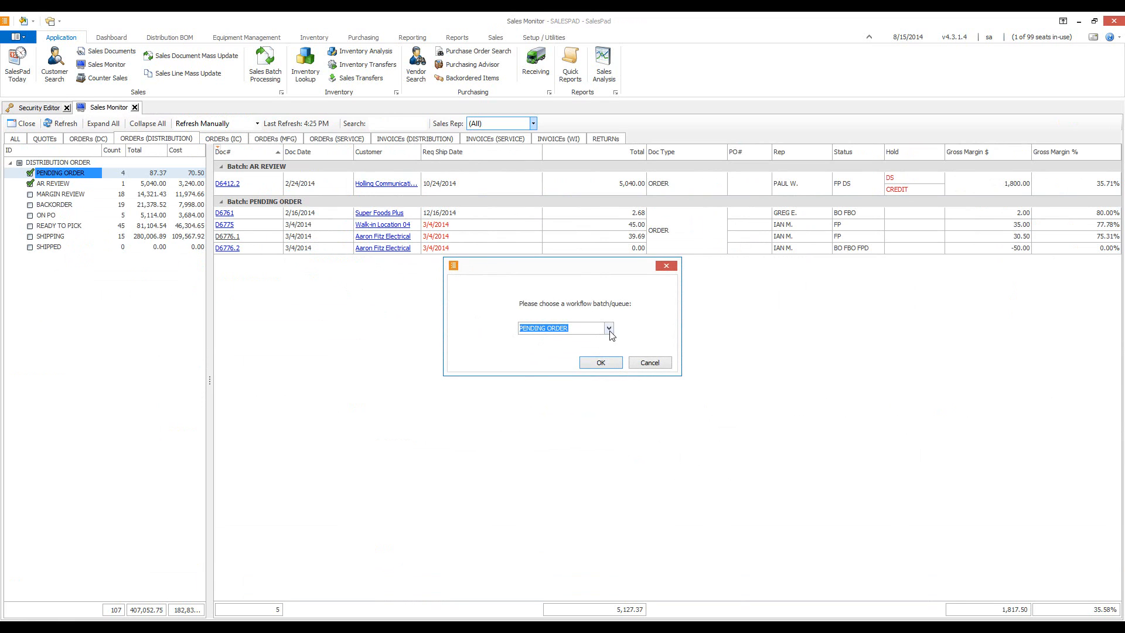
{"action": "left_click", "coordinate": [609, 328]}
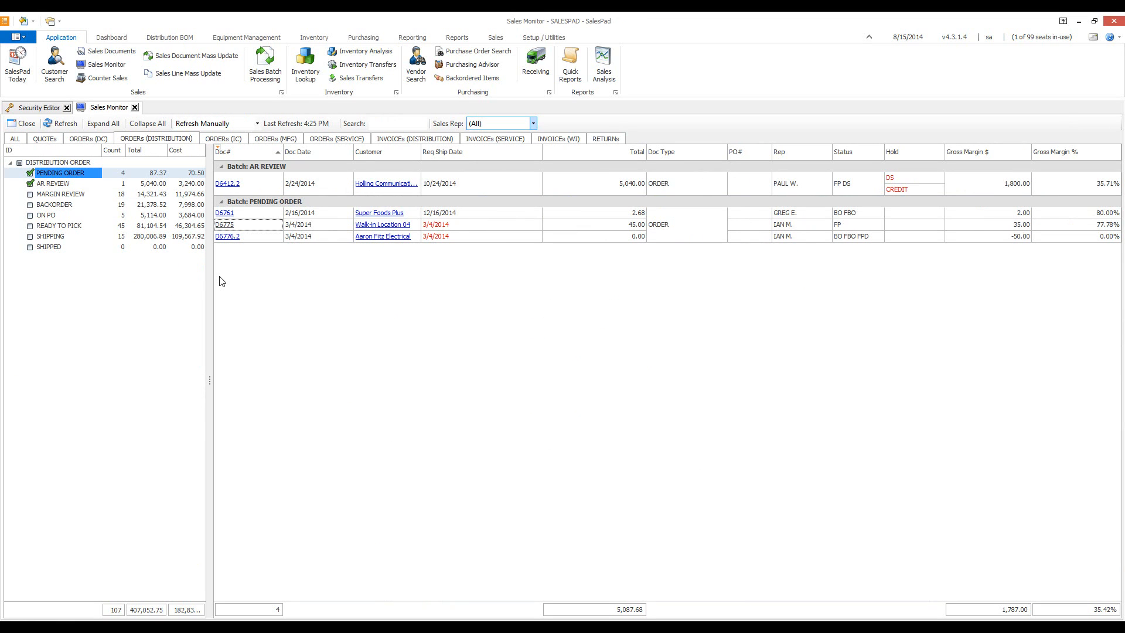
{"action": "mouse_move", "coordinate": [225, 289]}
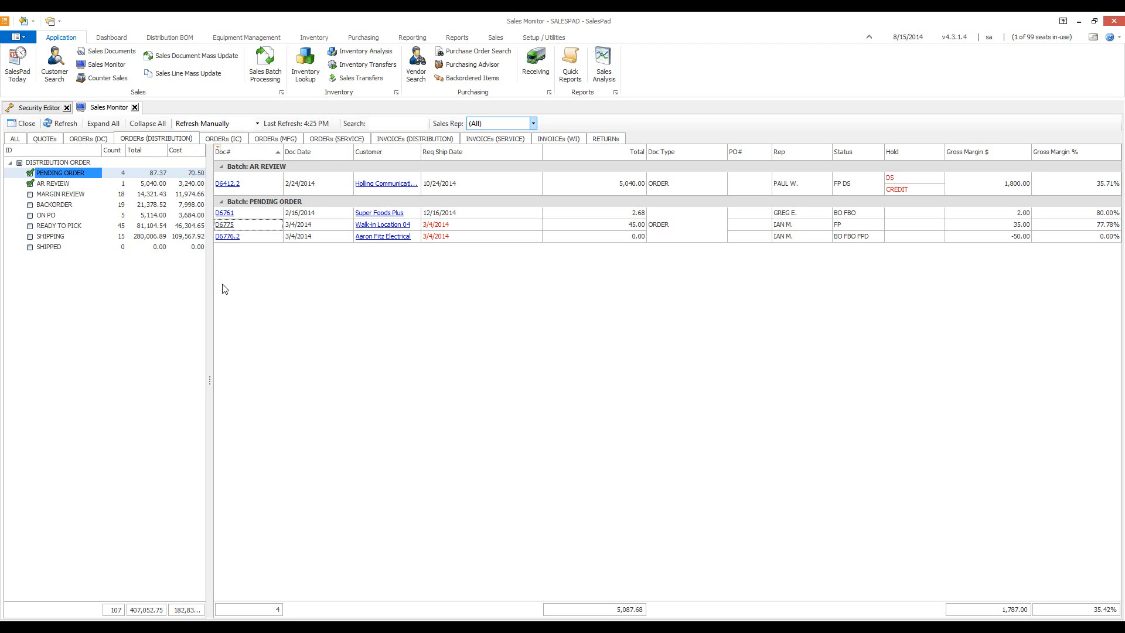
{"action": "mouse_move", "coordinate": [242, 291]}
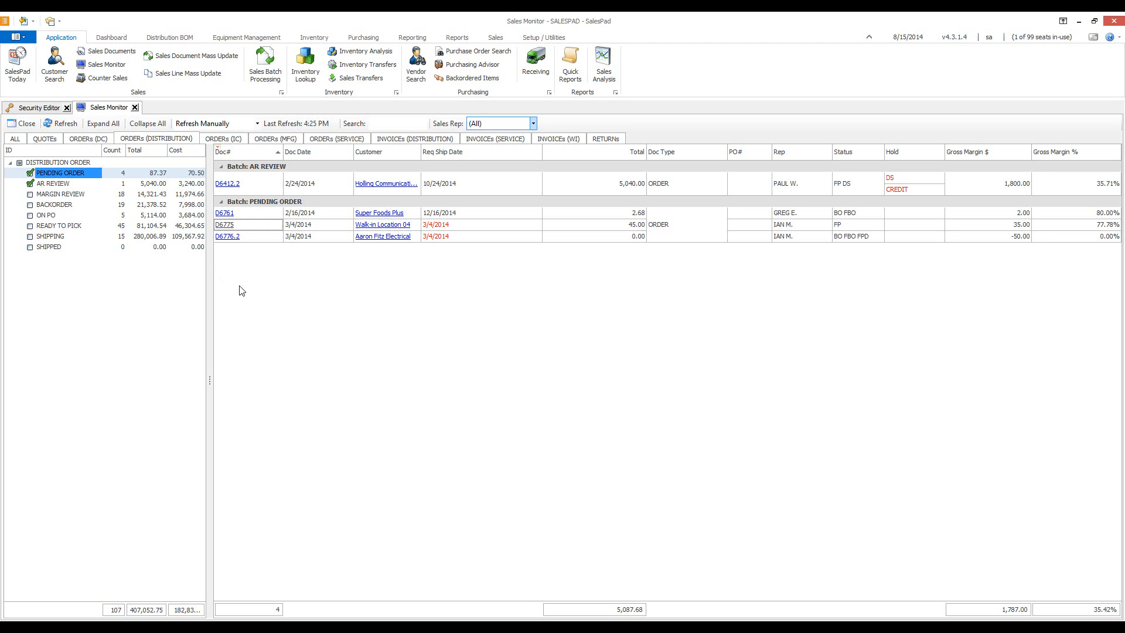
{"action": "mouse_move", "coordinate": [326, 223]}
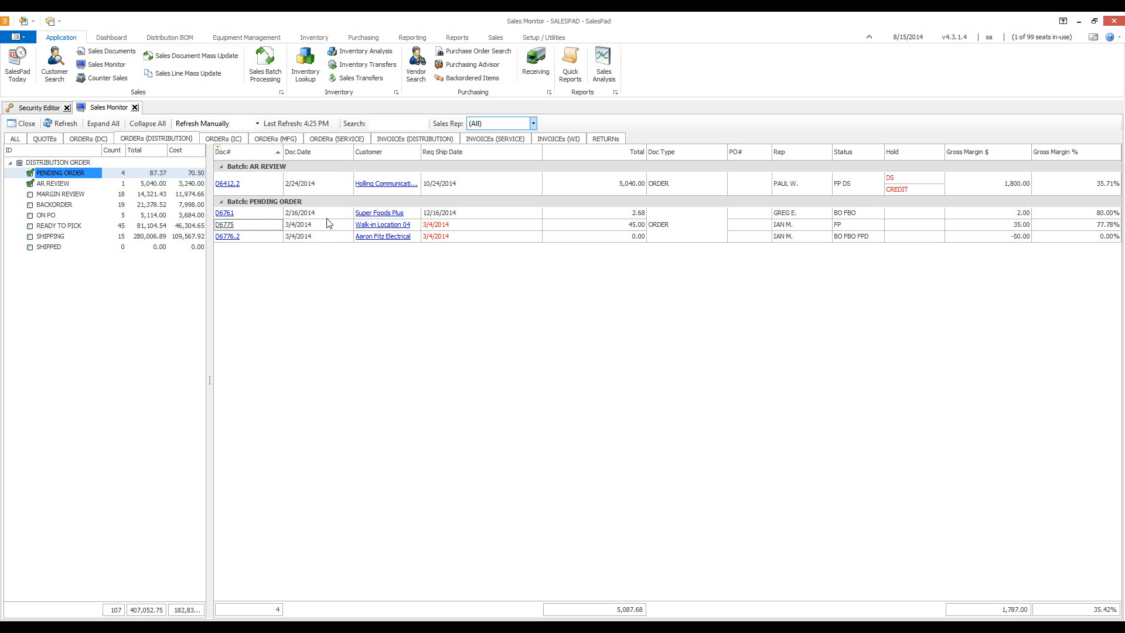
Step: Check the Search box and Sales Rep filter, refresh, and keep auto-refresh on Refresh Manually
{"action": "left_click", "coordinate": [398, 123]}
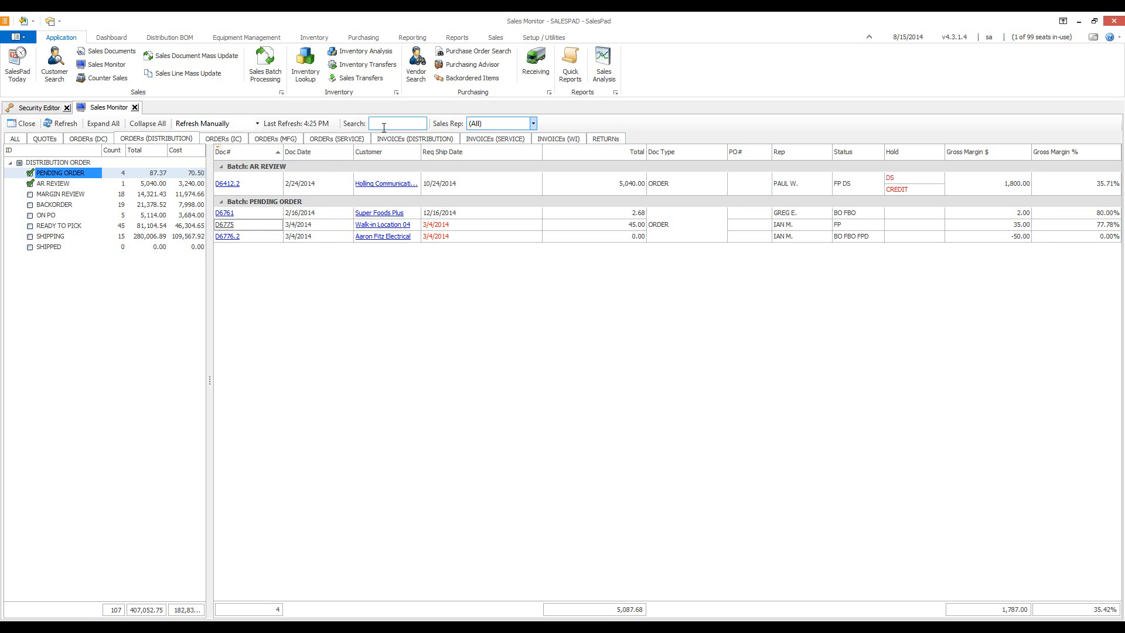
{"action": "mouse_move", "coordinate": [285, 364]}
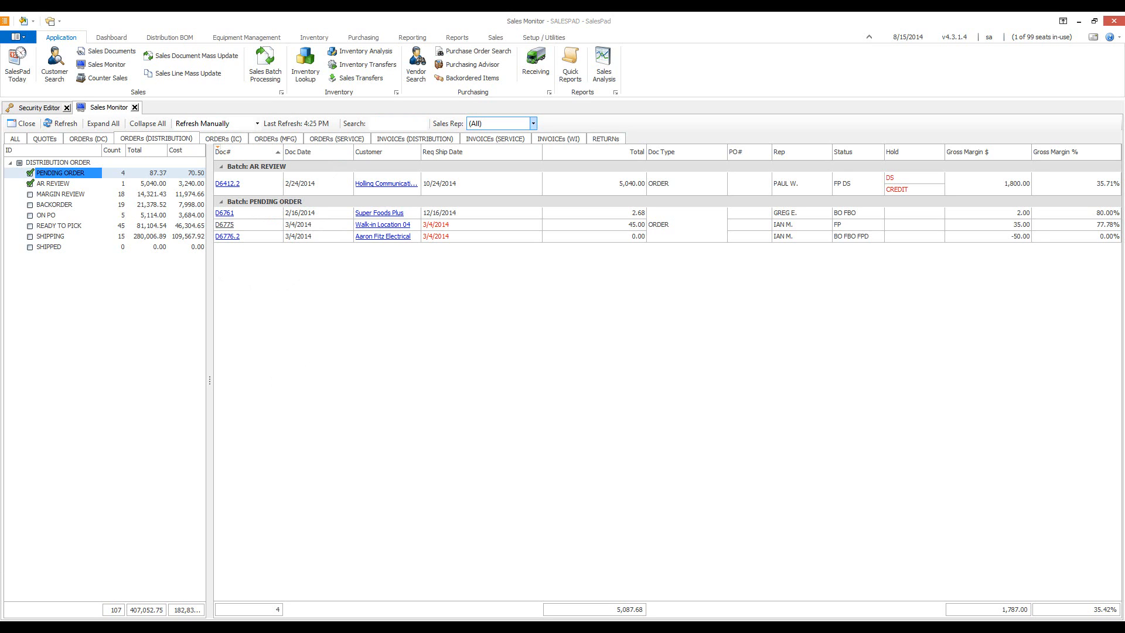
{"action": "mouse_move", "coordinate": [351, 339]}
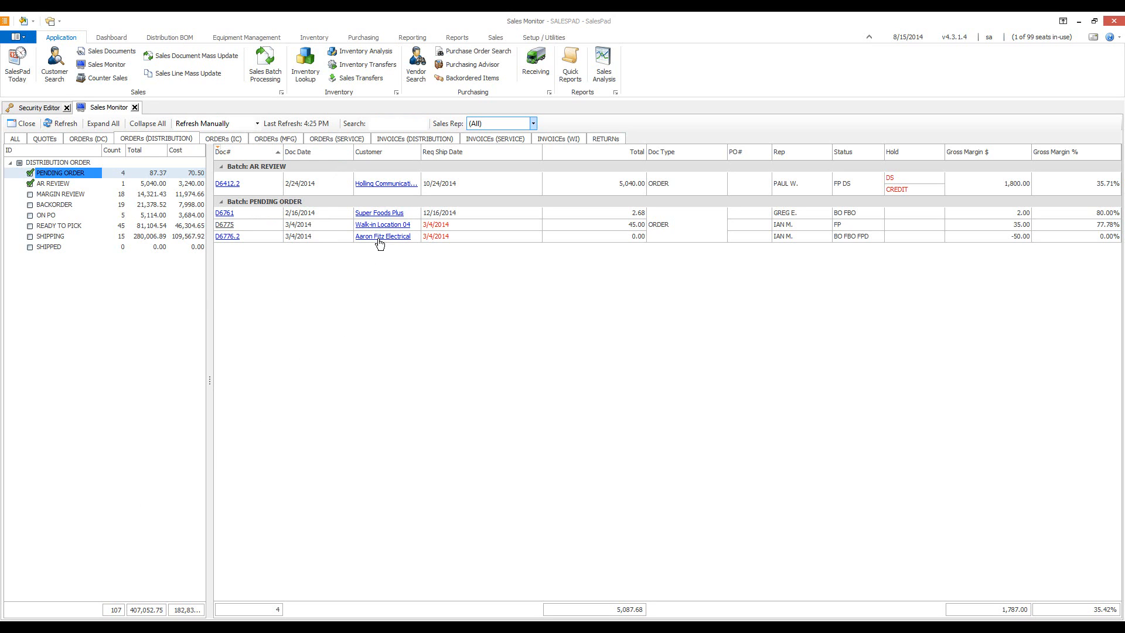
{"action": "left_click", "coordinate": [532, 124]}
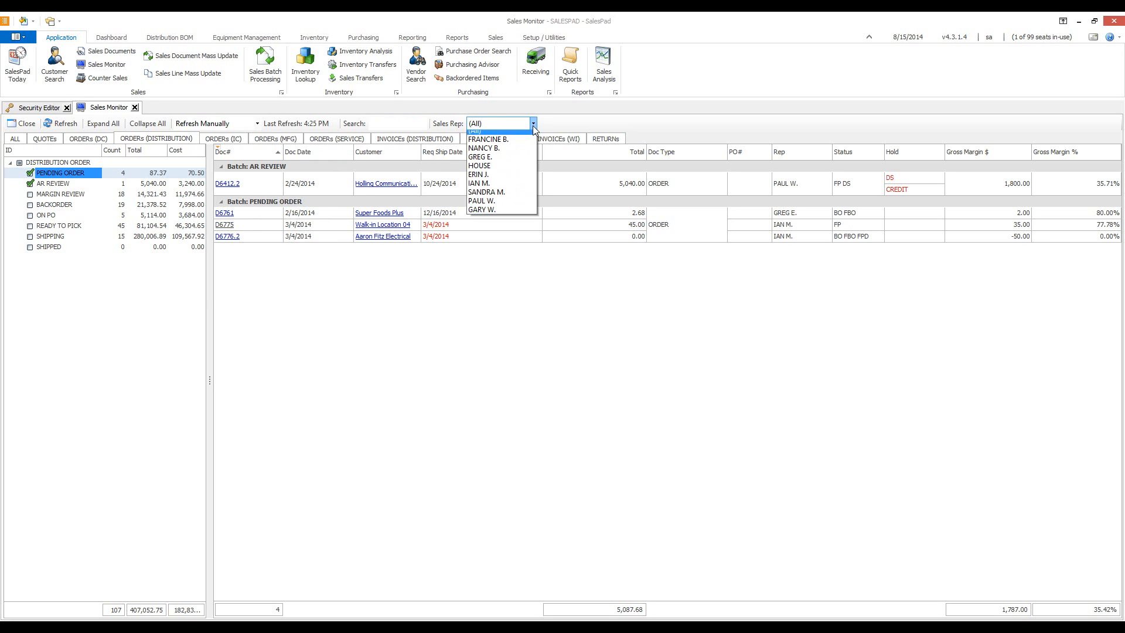
{"action": "mouse_move", "coordinate": [479, 170]}
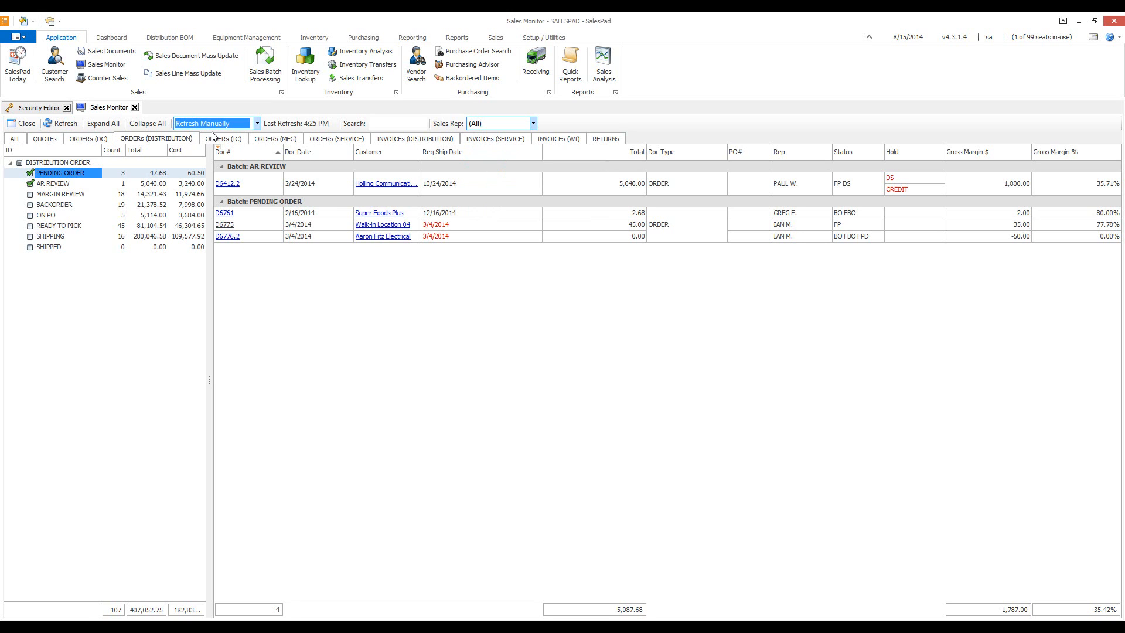
{"action": "left_click", "coordinate": [256, 122]}
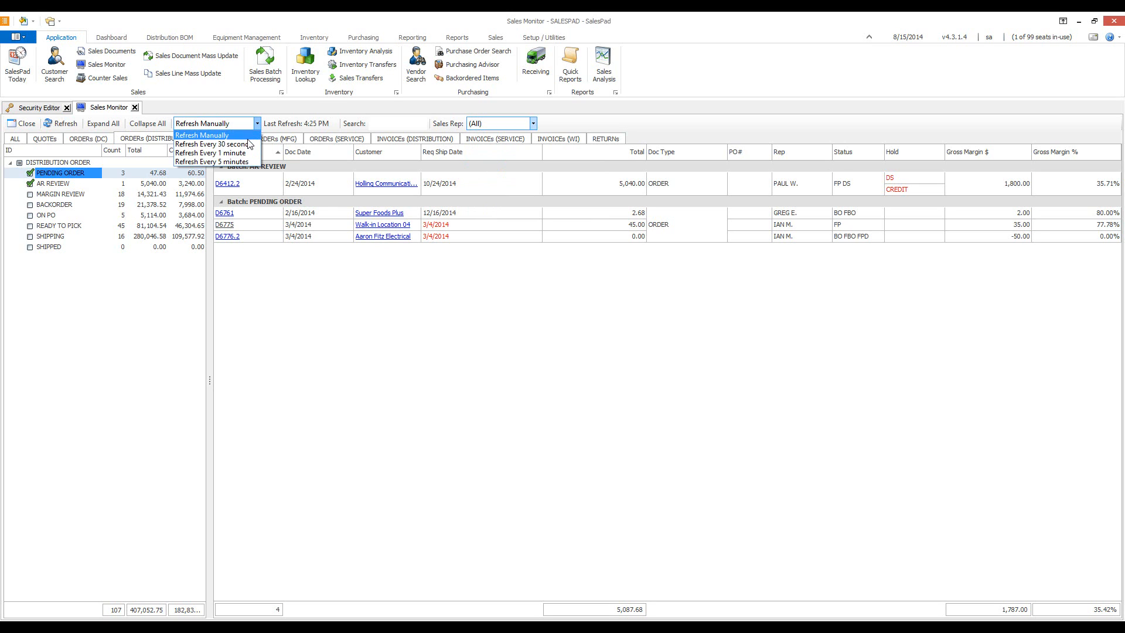
{"action": "mouse_move", "coordinate": [212, 162]}
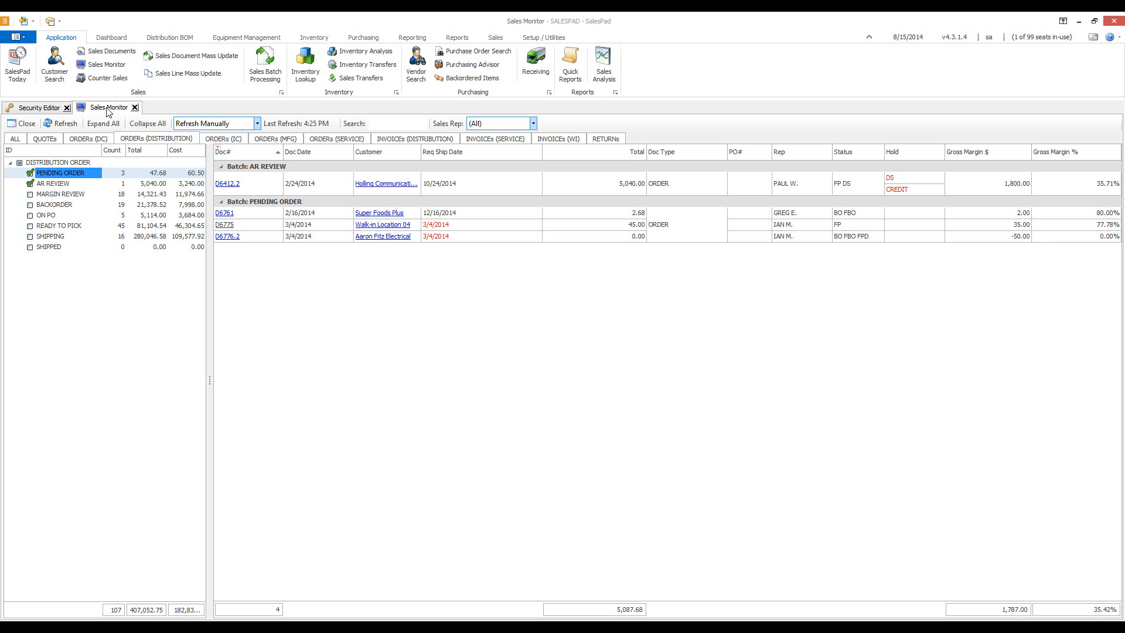
Step: Untab the Sales Monitor into a floating window and bring the Security Editor forward
{"action": "right_click", "coordinate": [106, 106]}
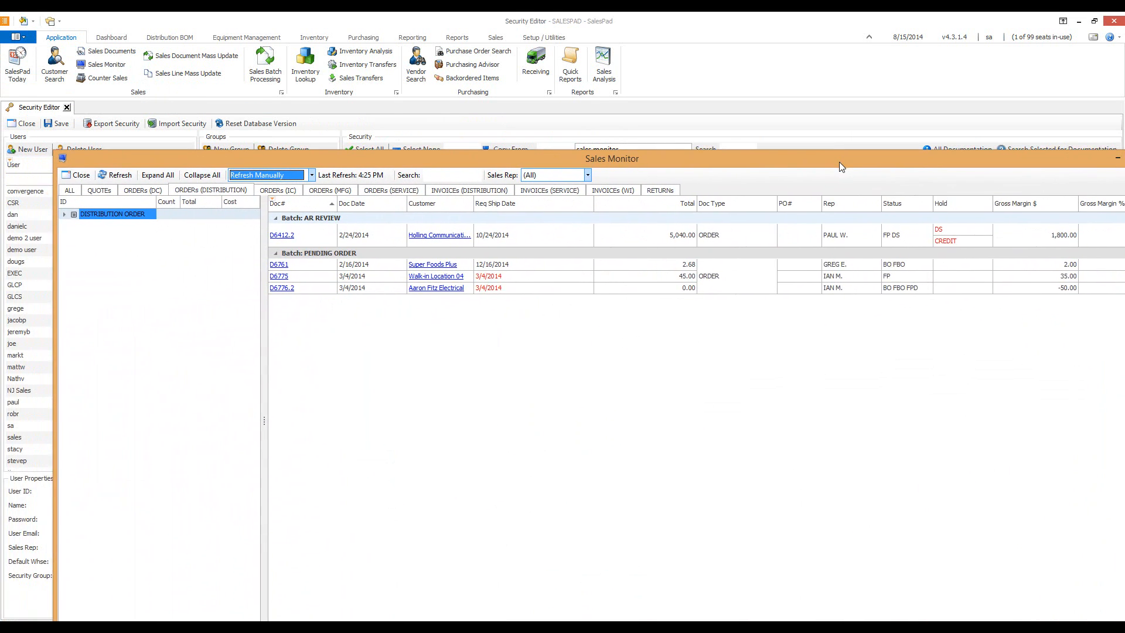
{"action": "left_click", "coordinate": [79, 174]}
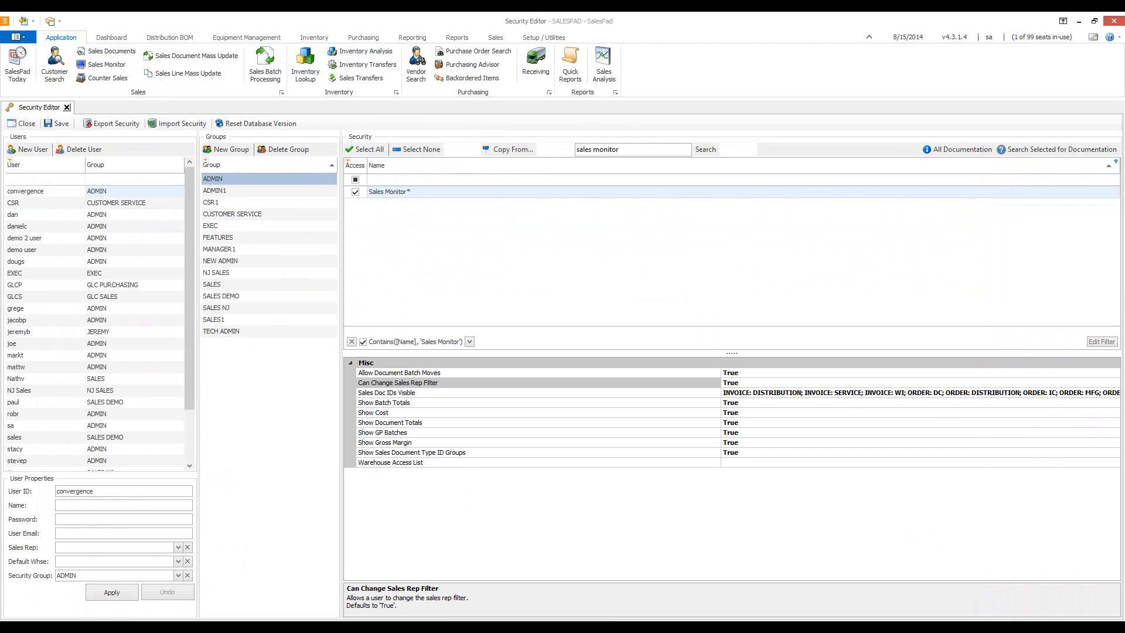
Step: Select the Show Cost row to read its description, default False, set True here
{"action": "left_click", "coordinate": [373, 412]}
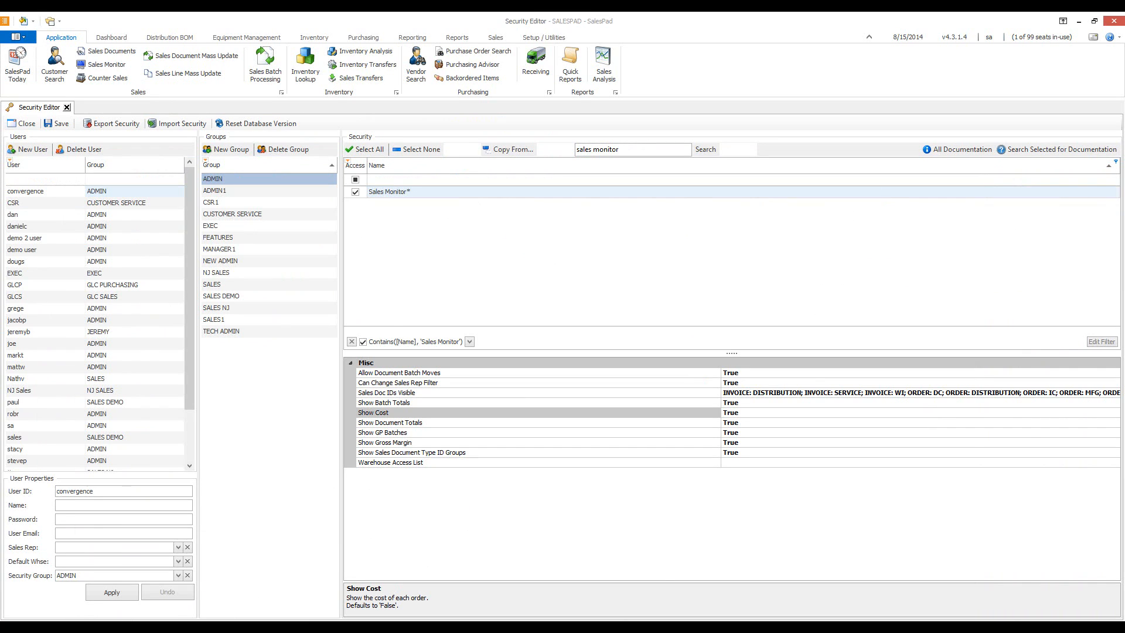
{"action": "mouse_move", "coordinate": [342, 570]}
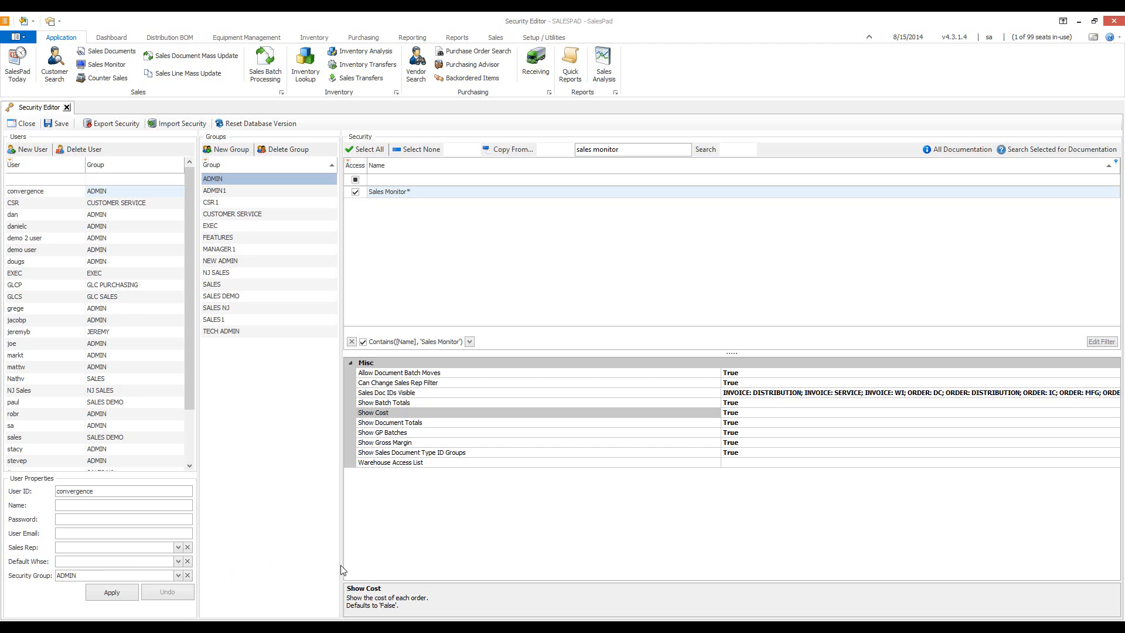
{"action": "mouse_move", "coordinate": [431, 565]}
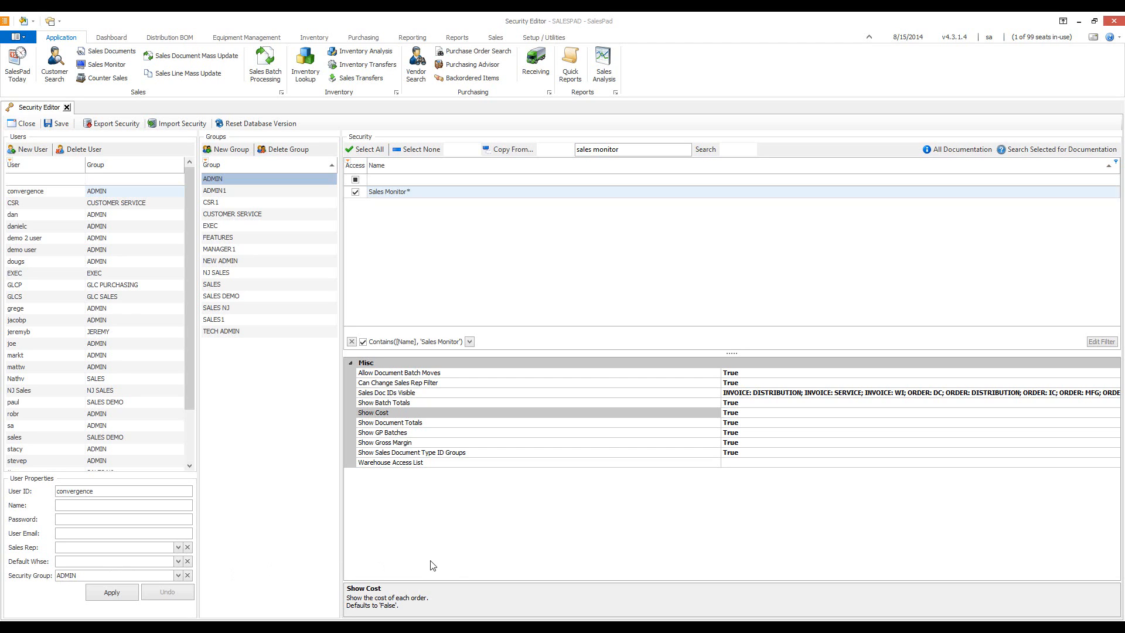
{"action": "mouse_move", "coordinate": [458, 563]}
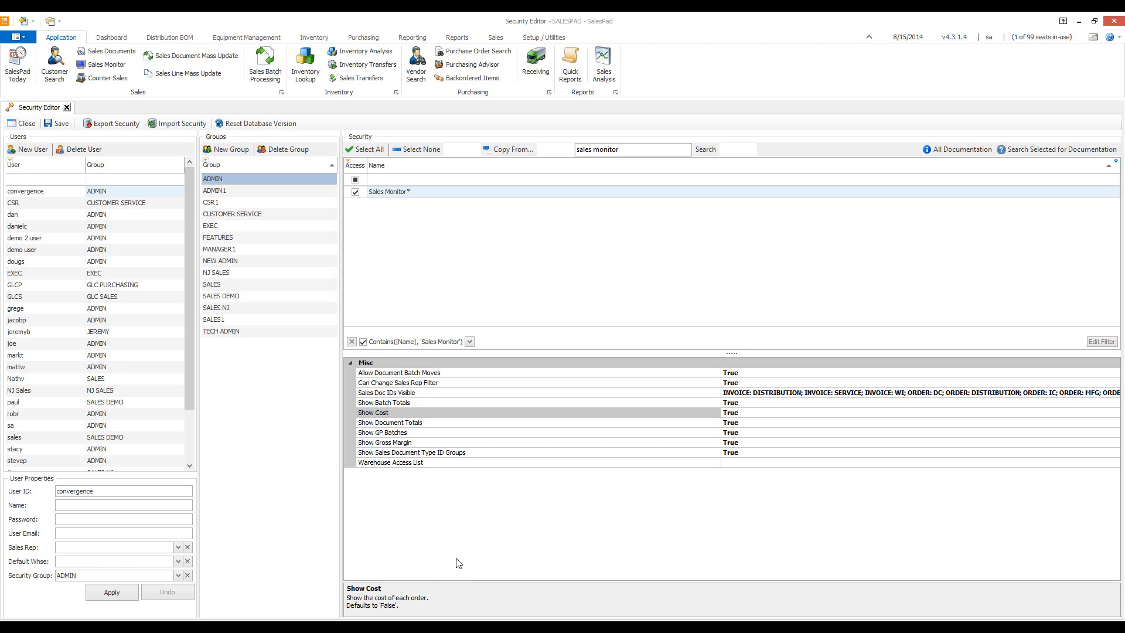